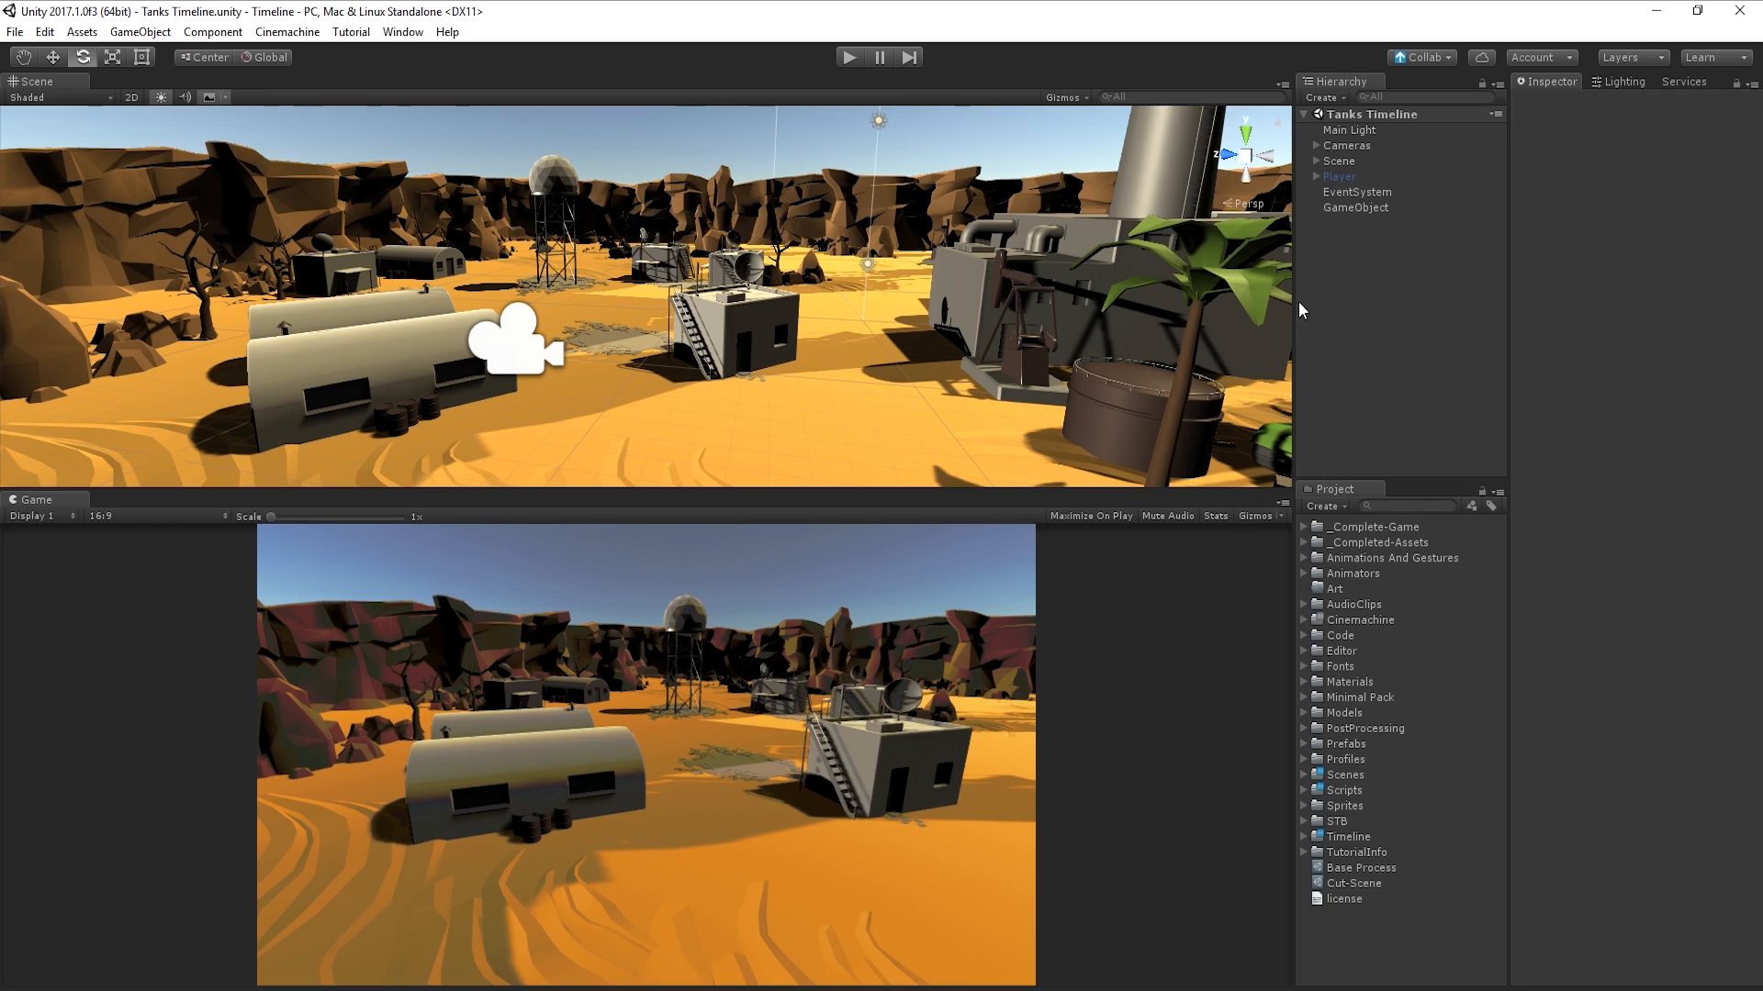
# Step: Open the Timeline Editor from the Window menu, docked beside the Game view
pyautogui.click(401, 30)
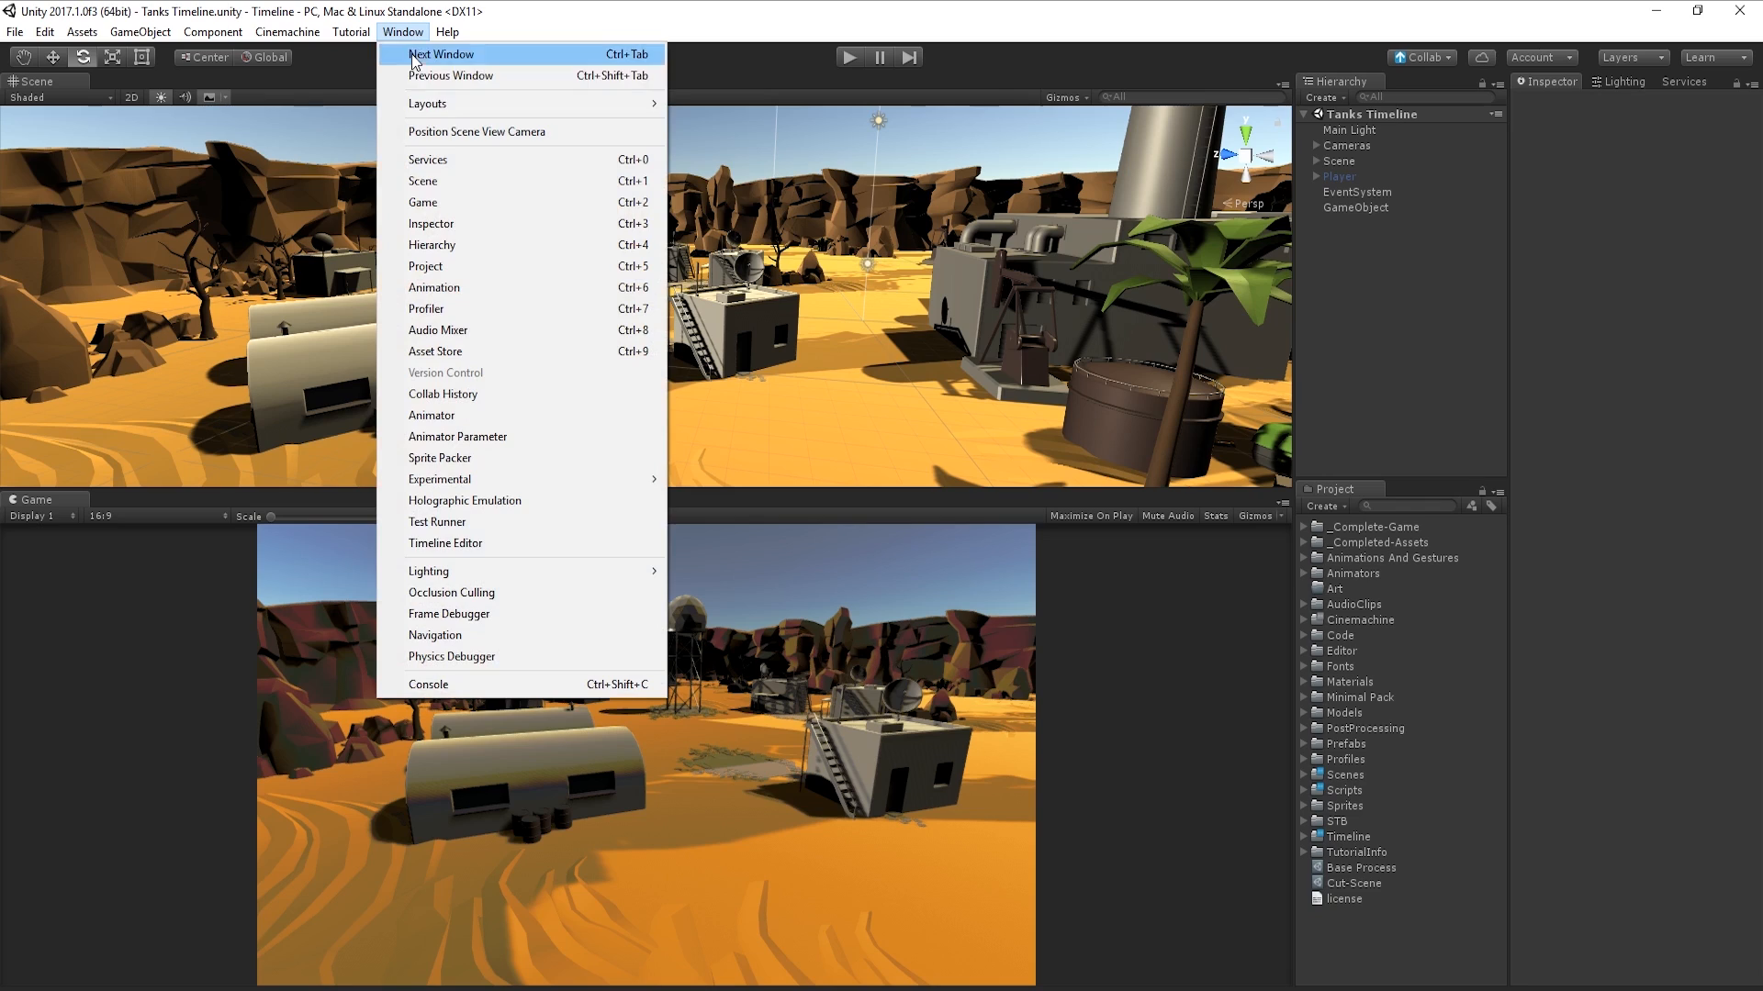
pyautogui.moveTo(496, 552)
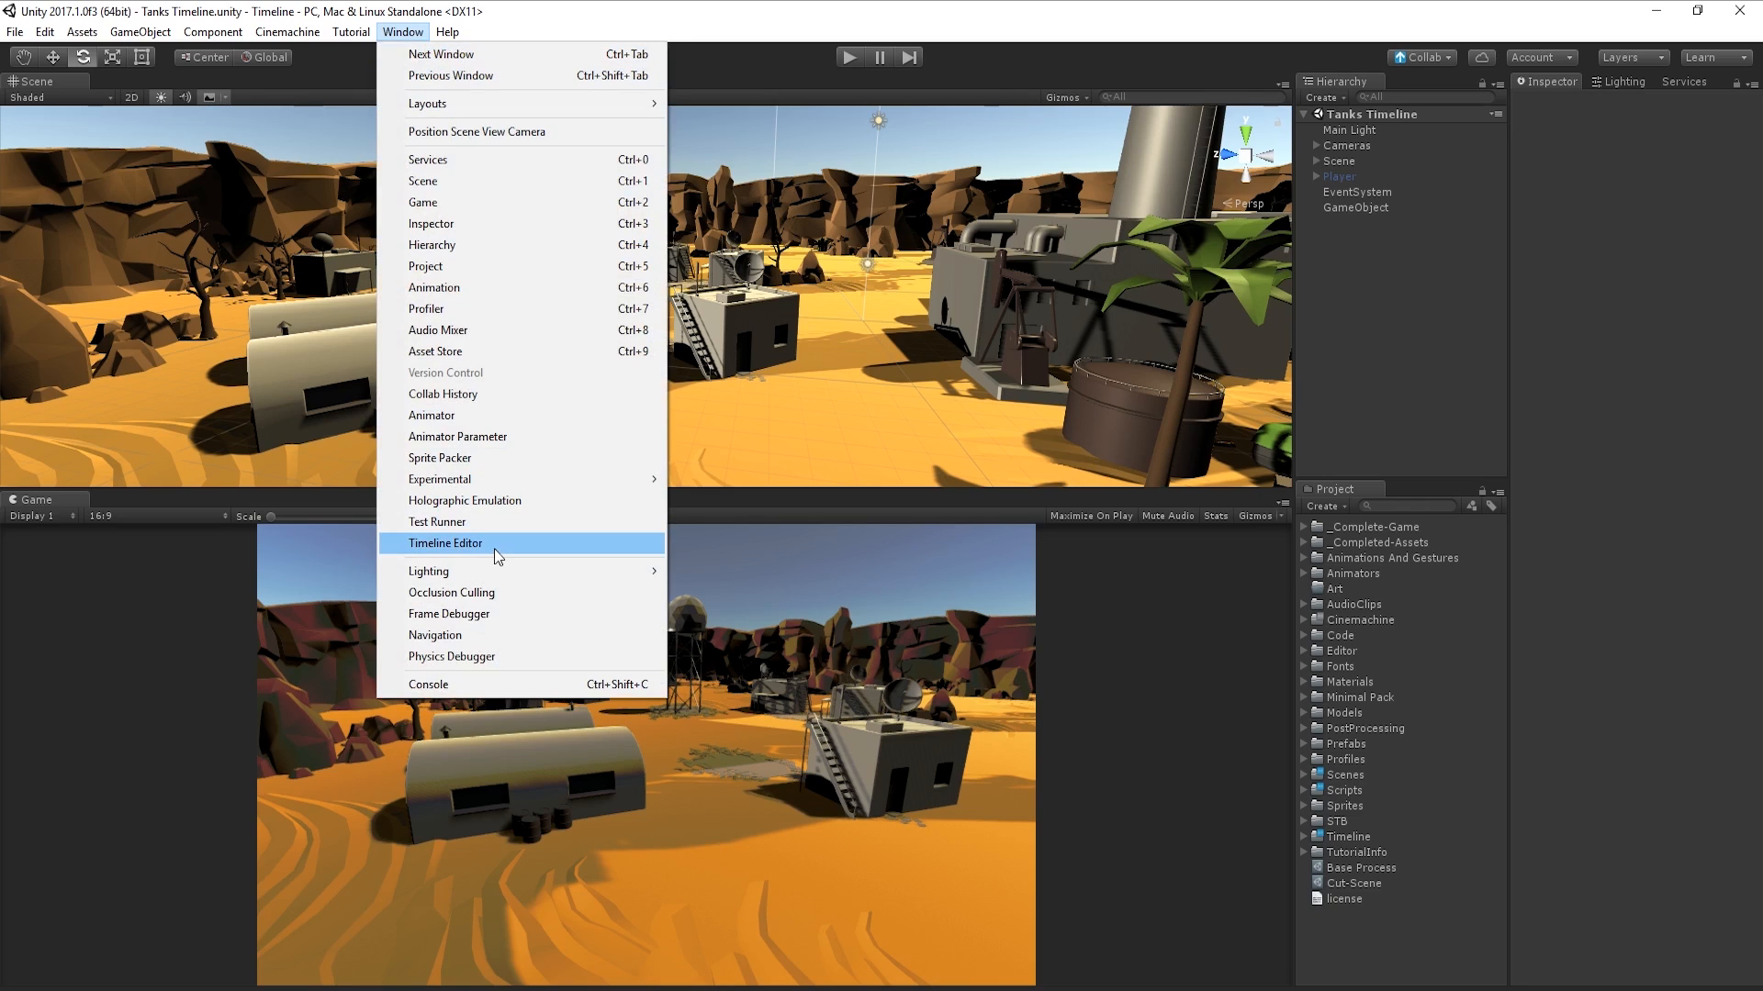
pyautogui.click(446, 543)
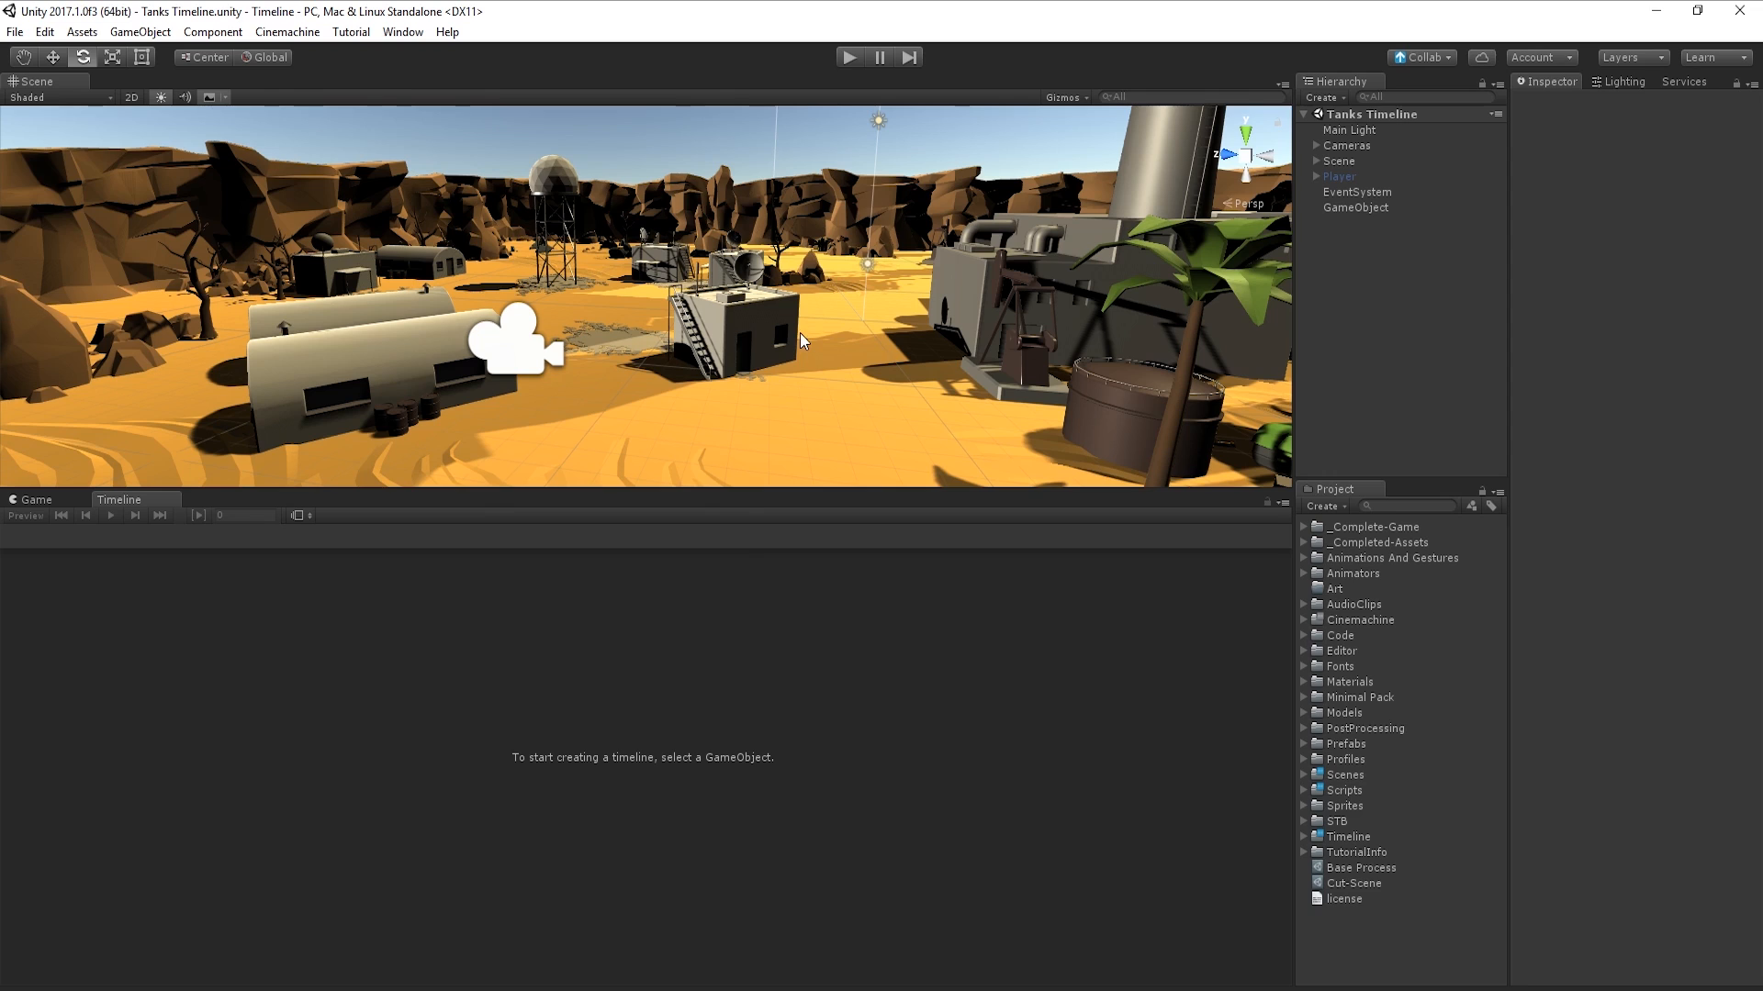
# Step: Select the scene's empty GameObject, abandon its timeline creation, and open the Hierarchy context menu
pyautogui.click(1355, 206)
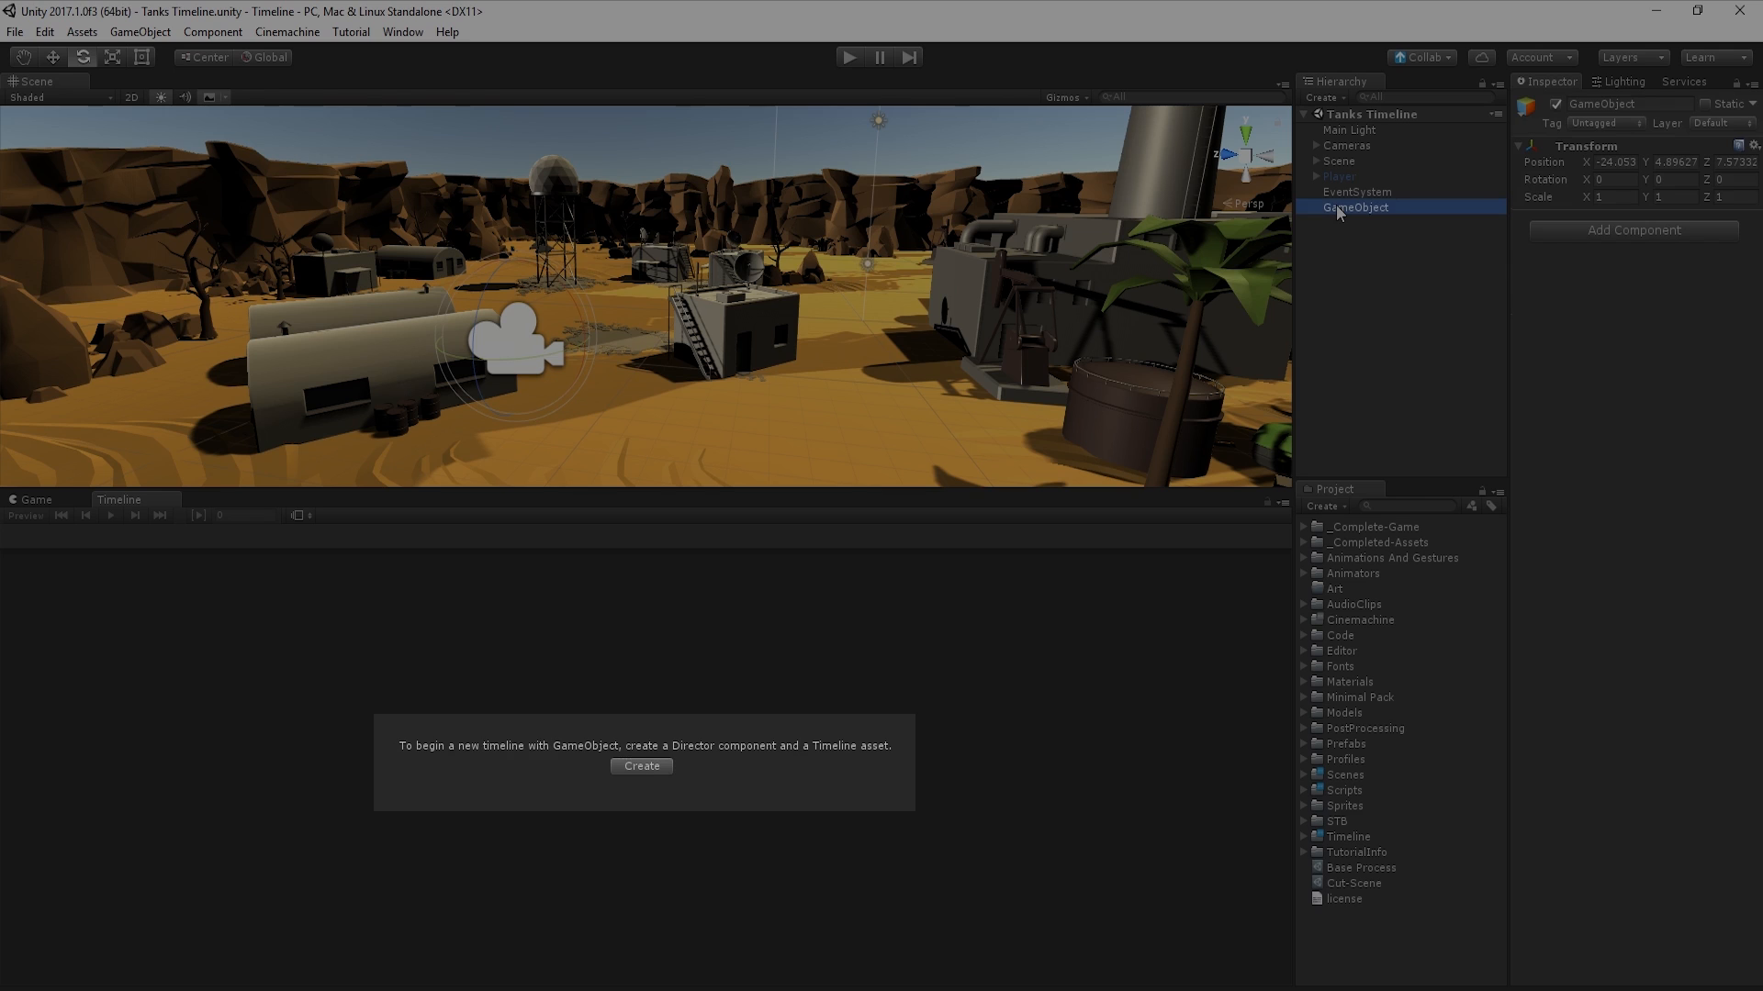
pyautogui.click(640, 766)
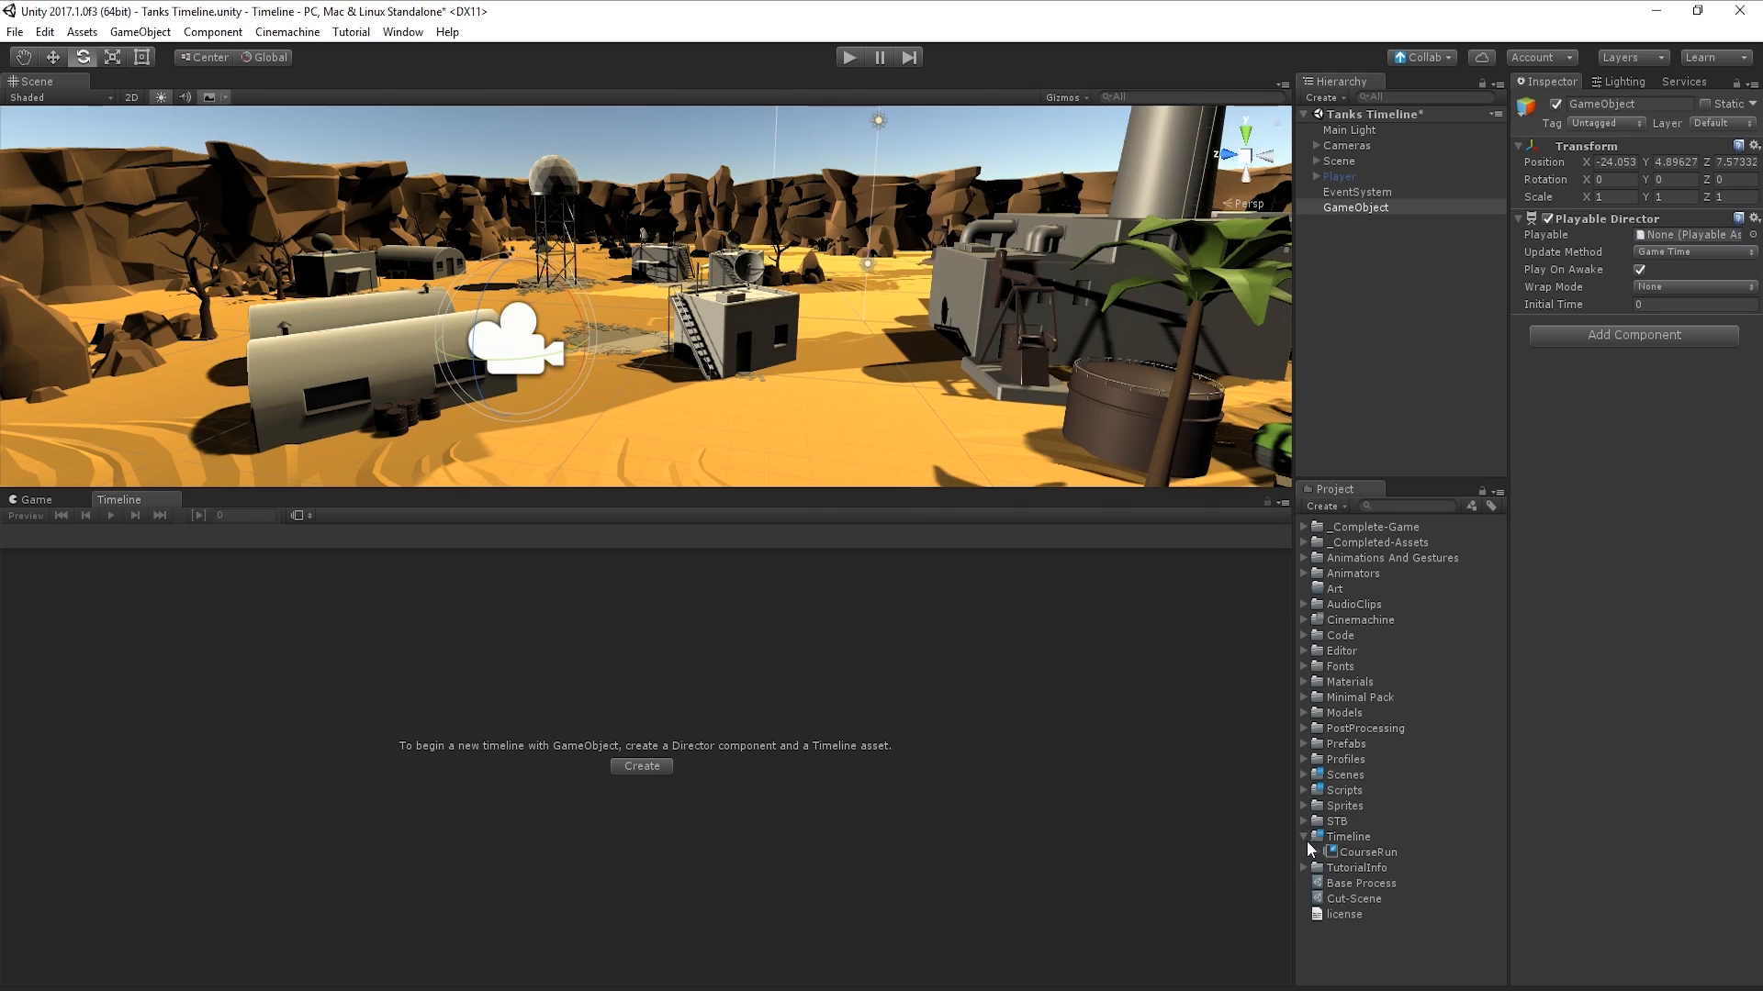
pyautogui.rightClick(1355, 207)
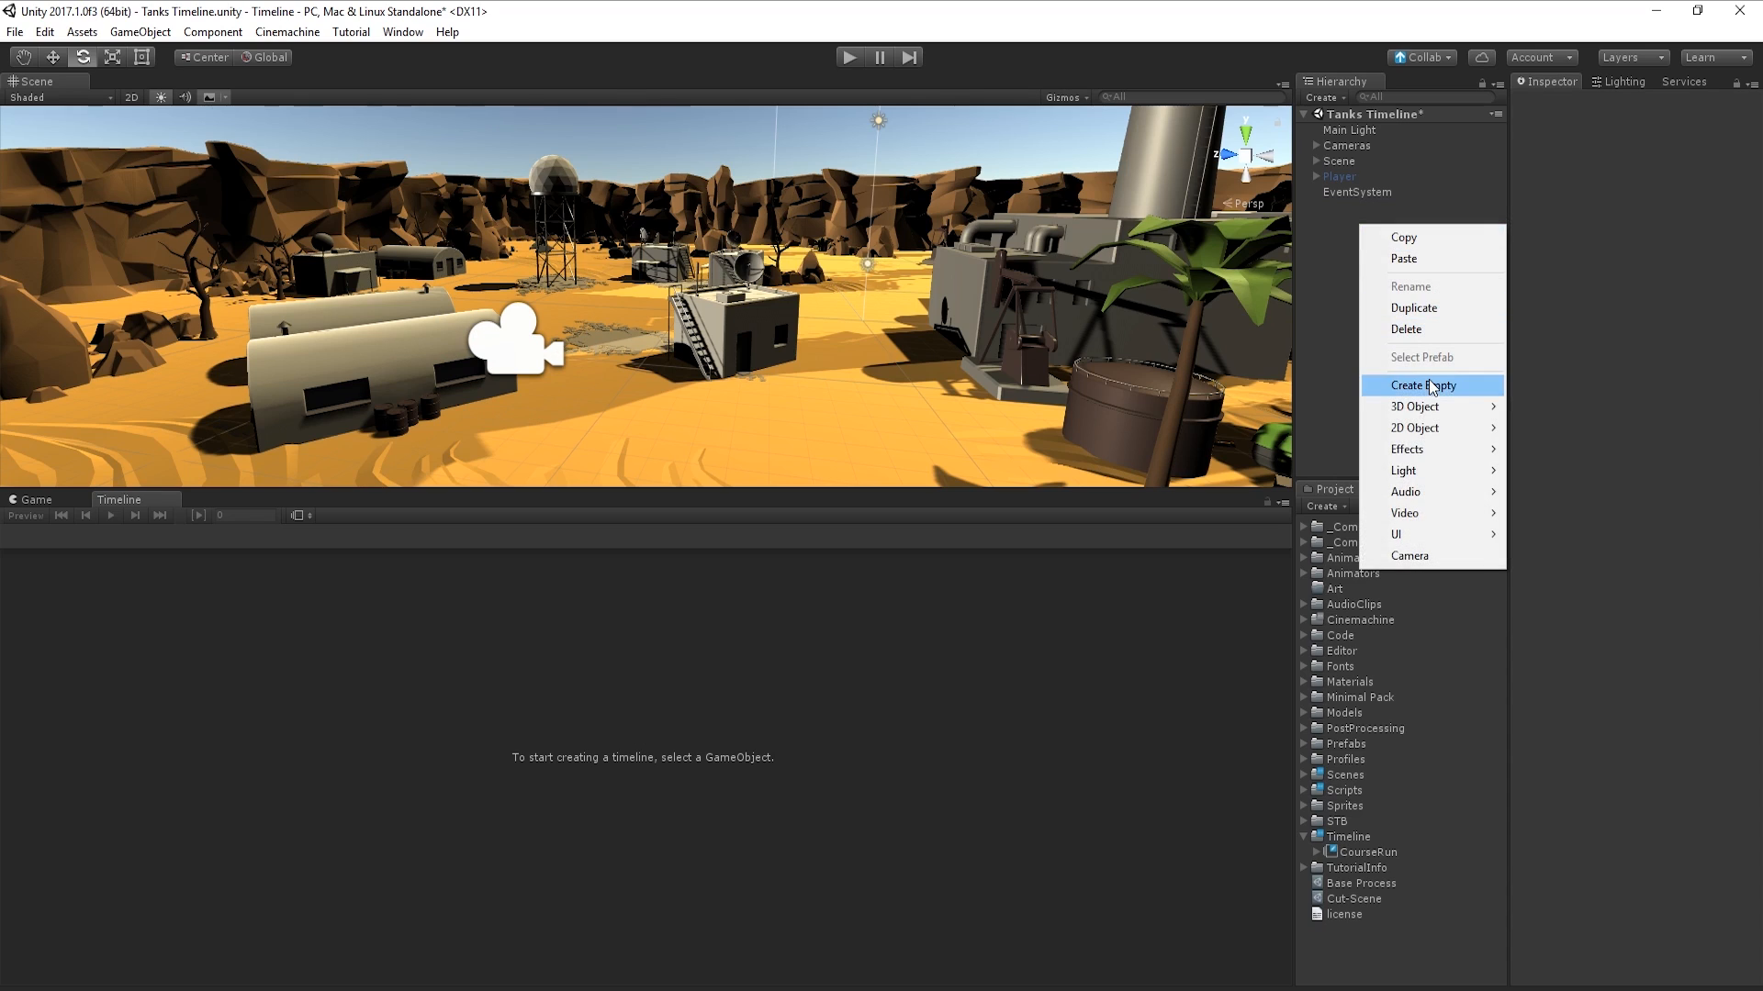
# Step: Create an empty Timeline object and save its GettingStartedTimeline asset in the Timeline folder
pyautogui.click(1422, 385)
pyautogui.write('Timeline')
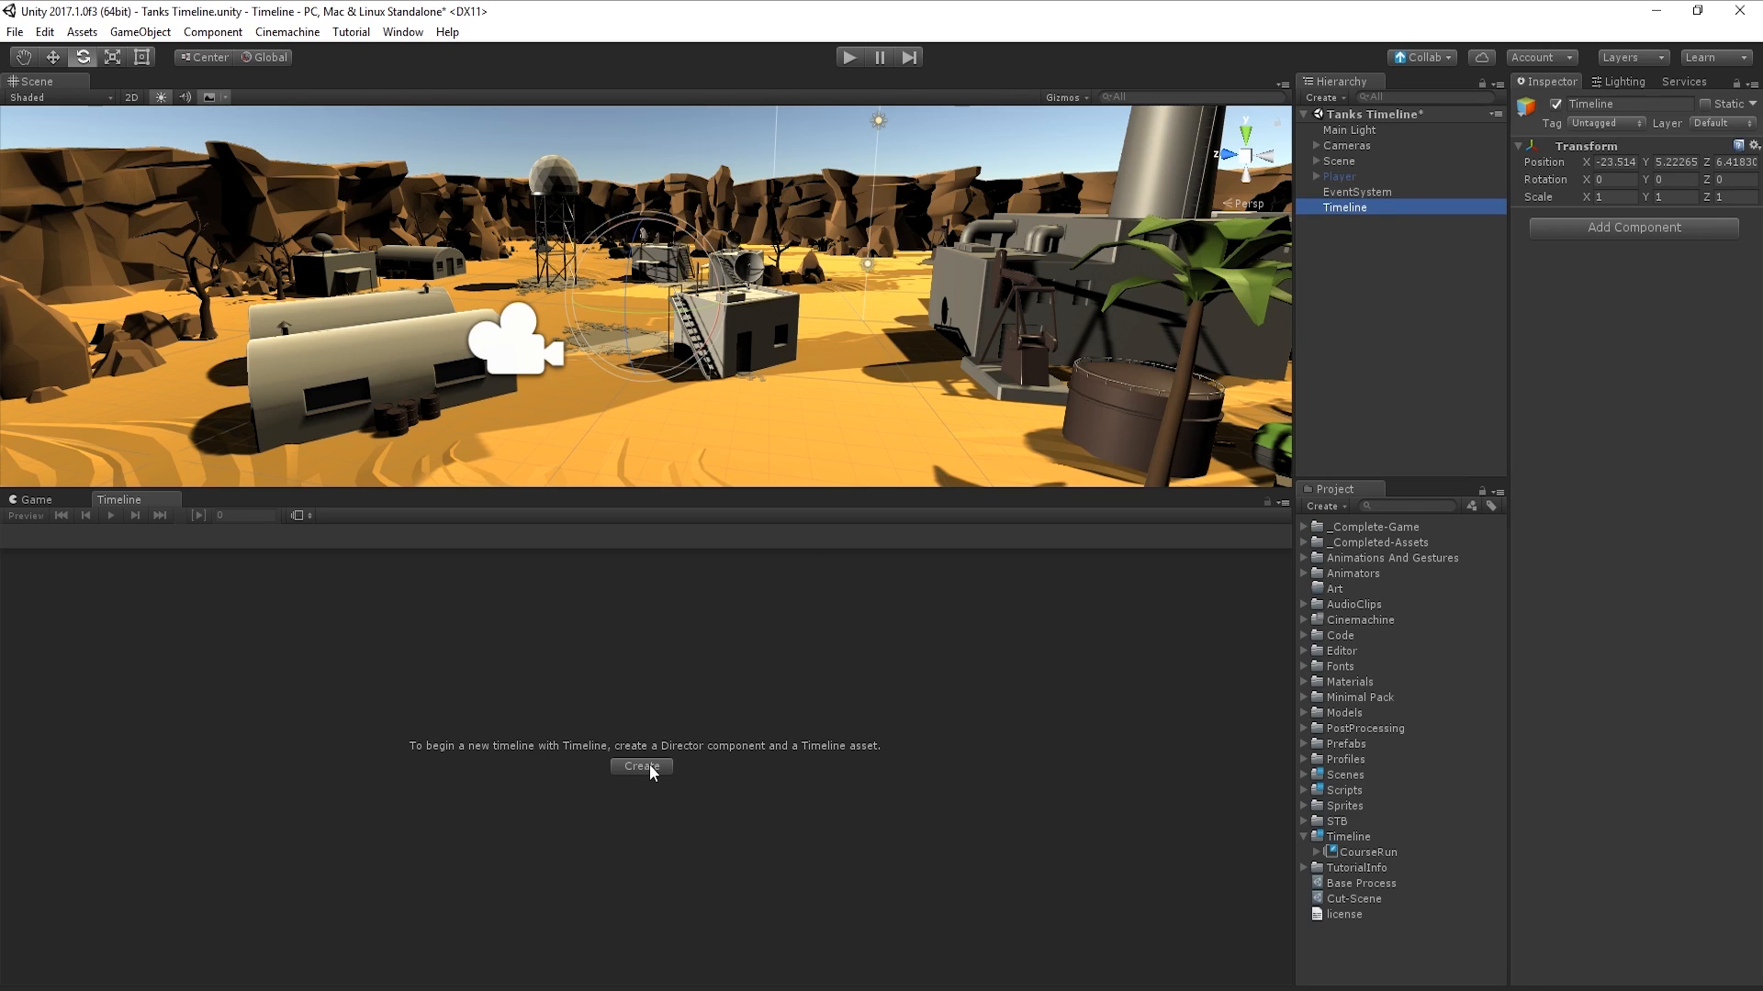
pyautogui.click(641, 766)
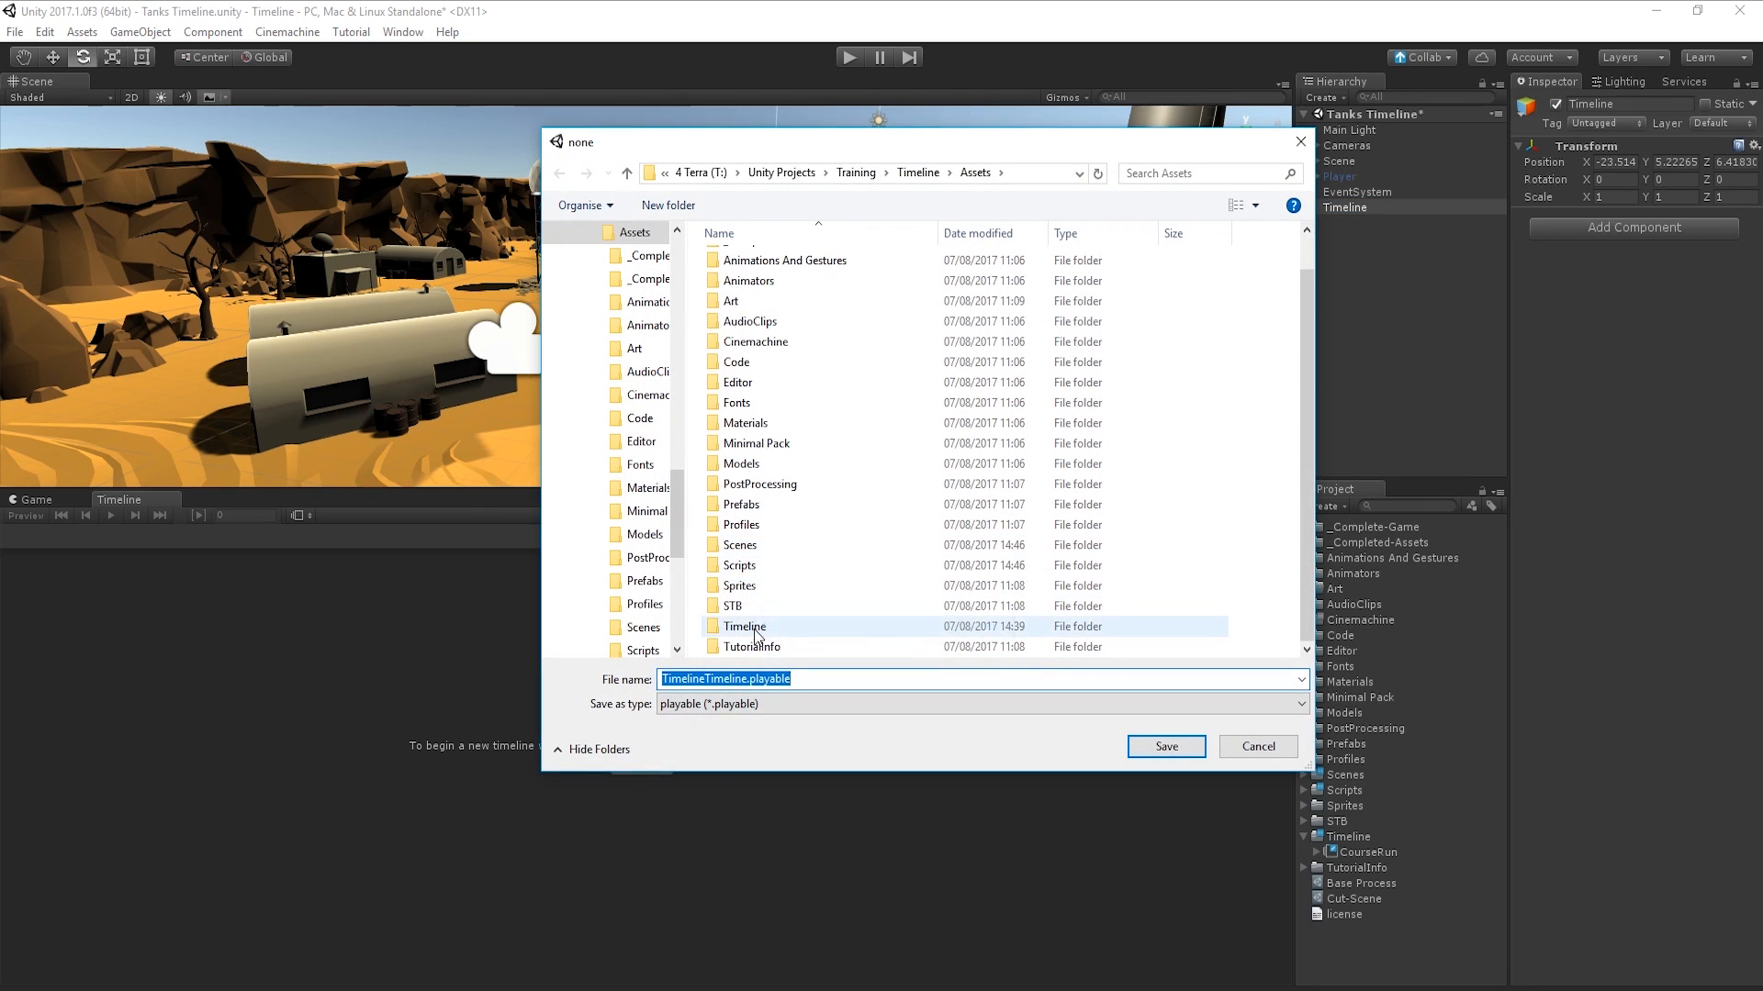
pyautogui.doubleClick(745, 626)
pyautogui.write('GettingStarted')
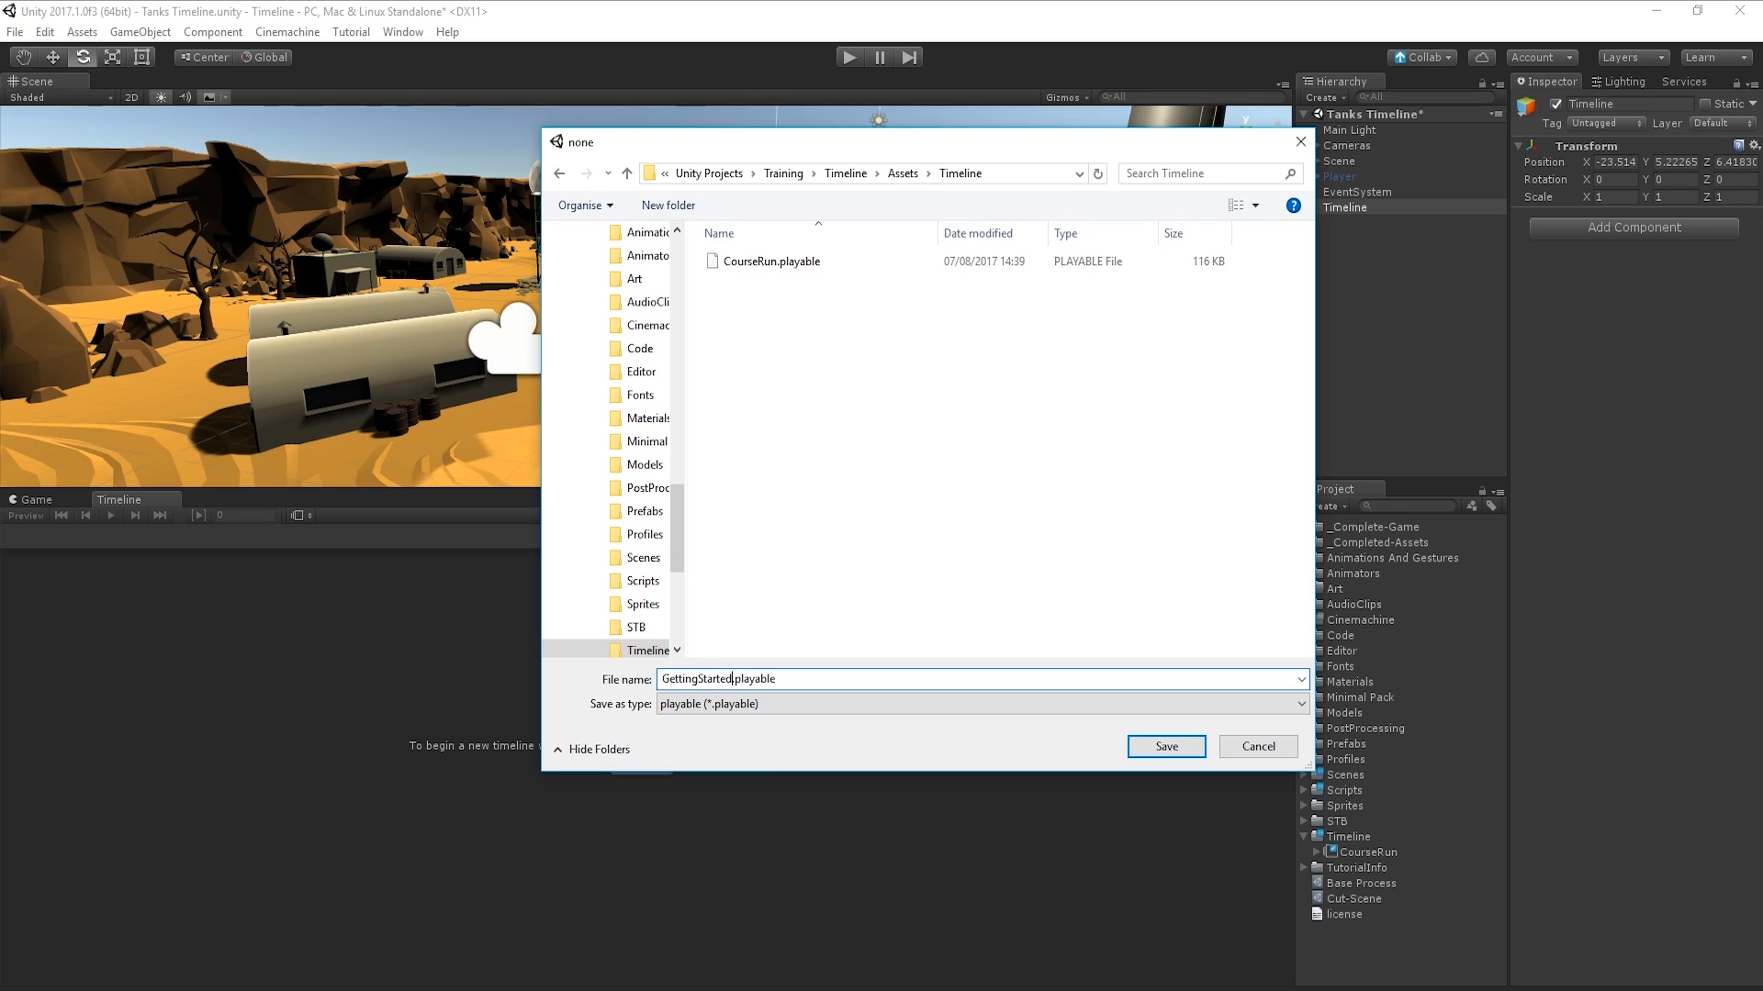
pyautogui.click(1165, 745)
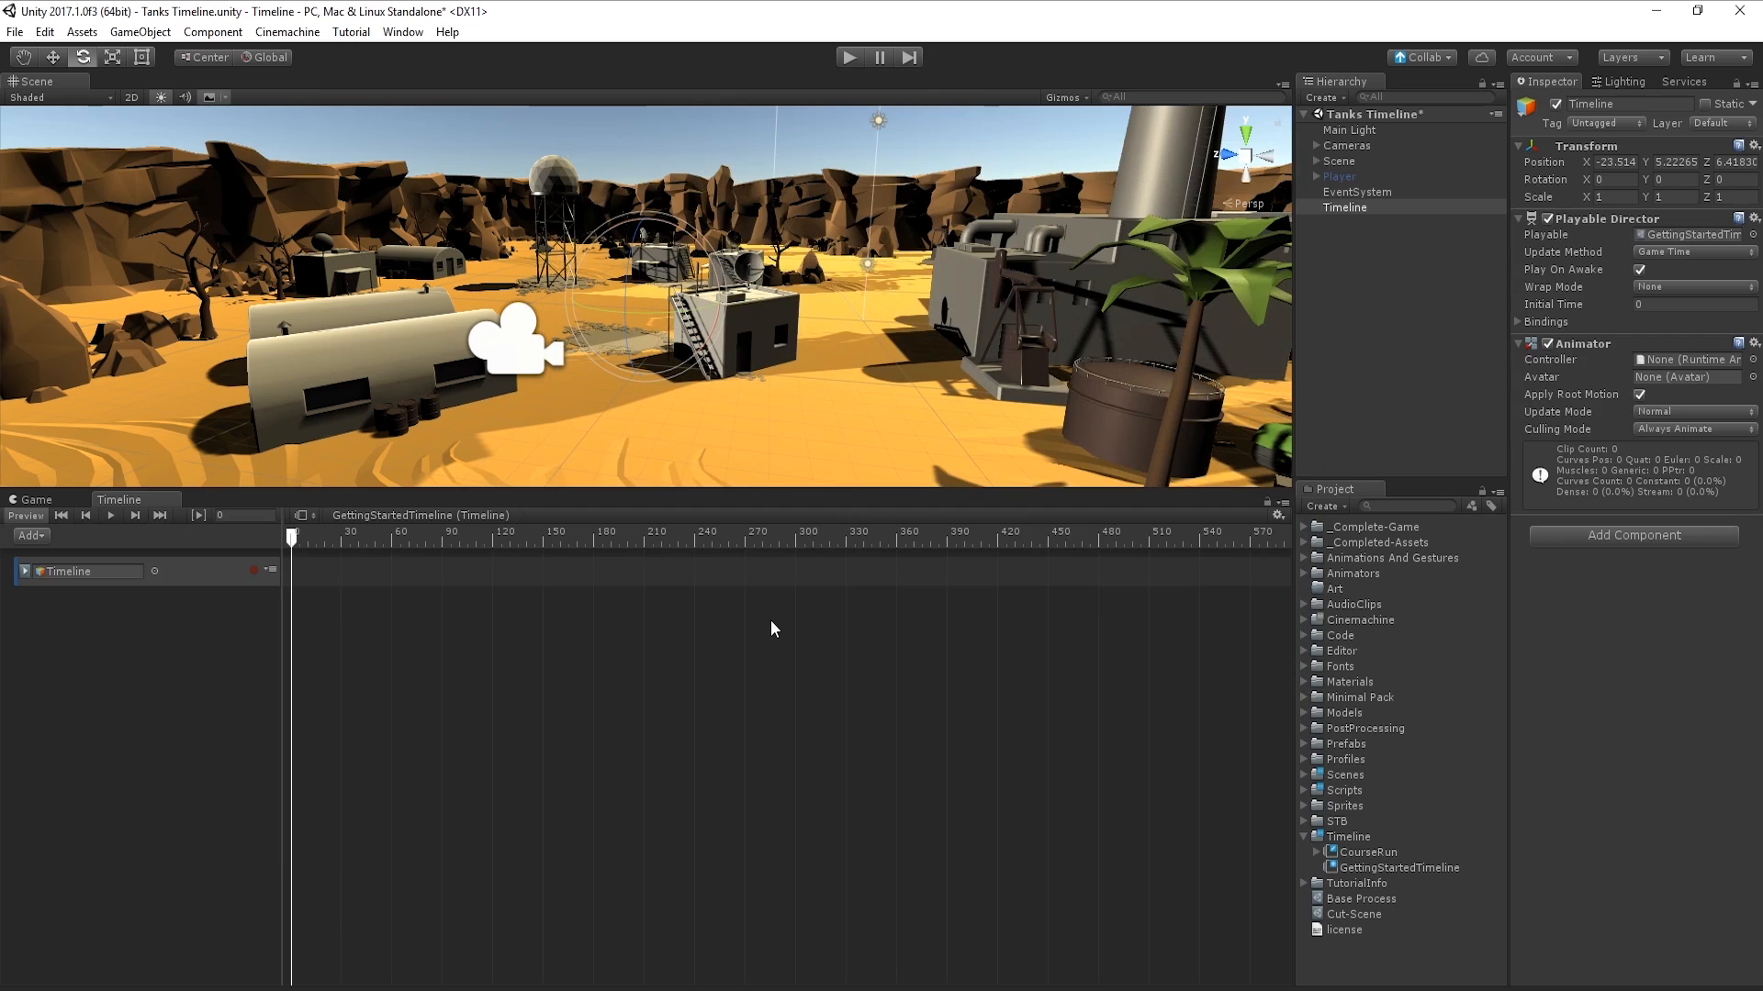
# Step: Create a timeline asset named Other Timeline at the project's top level
pyautogui.rightClick(1343, 962)
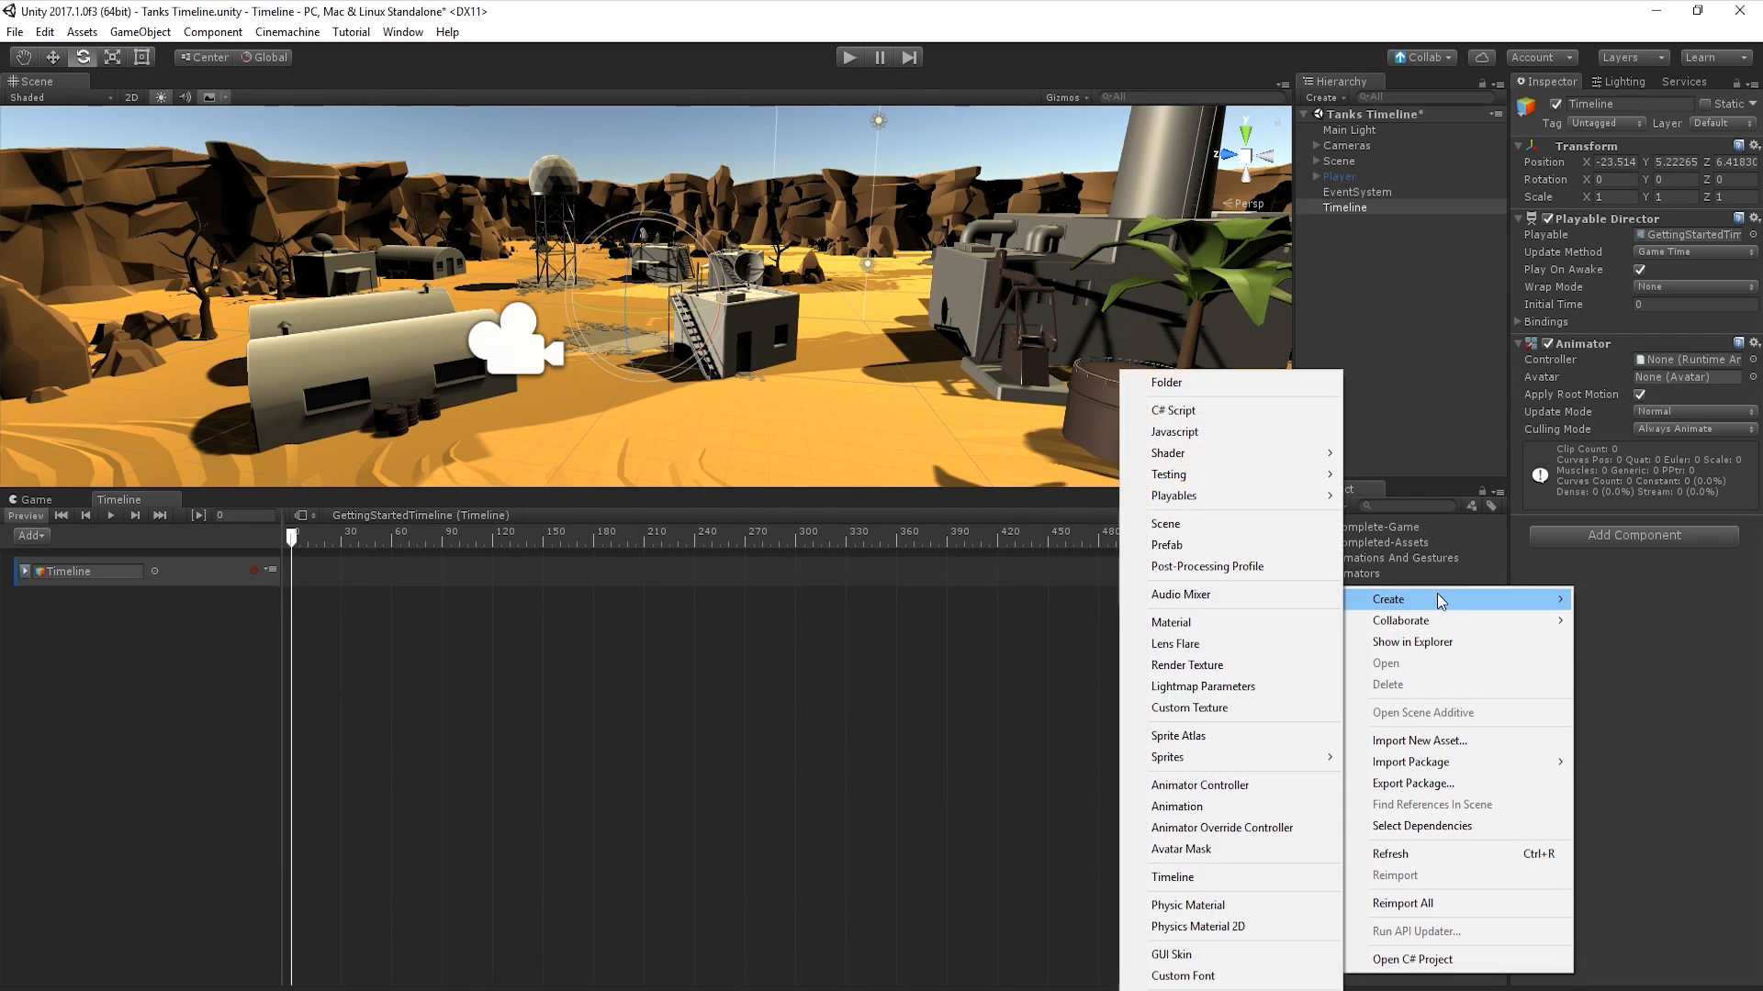
pyautogui.moveTo(1172, 877)
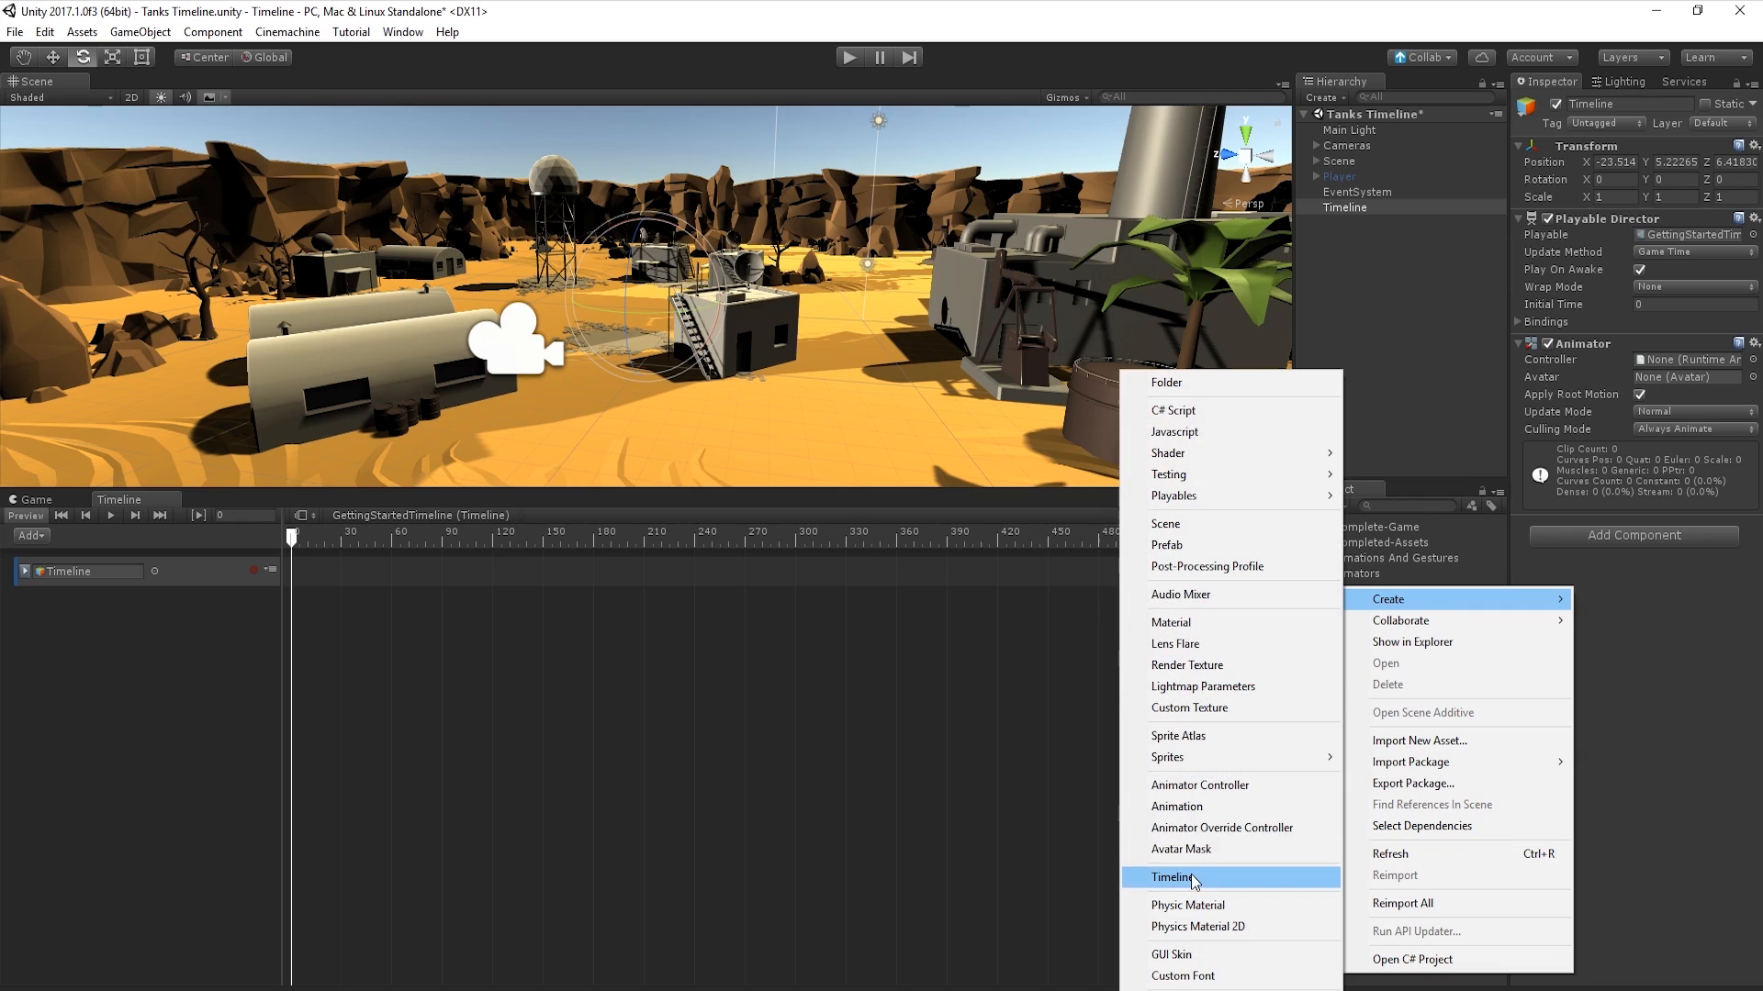
pyautogui.click(81, 31)
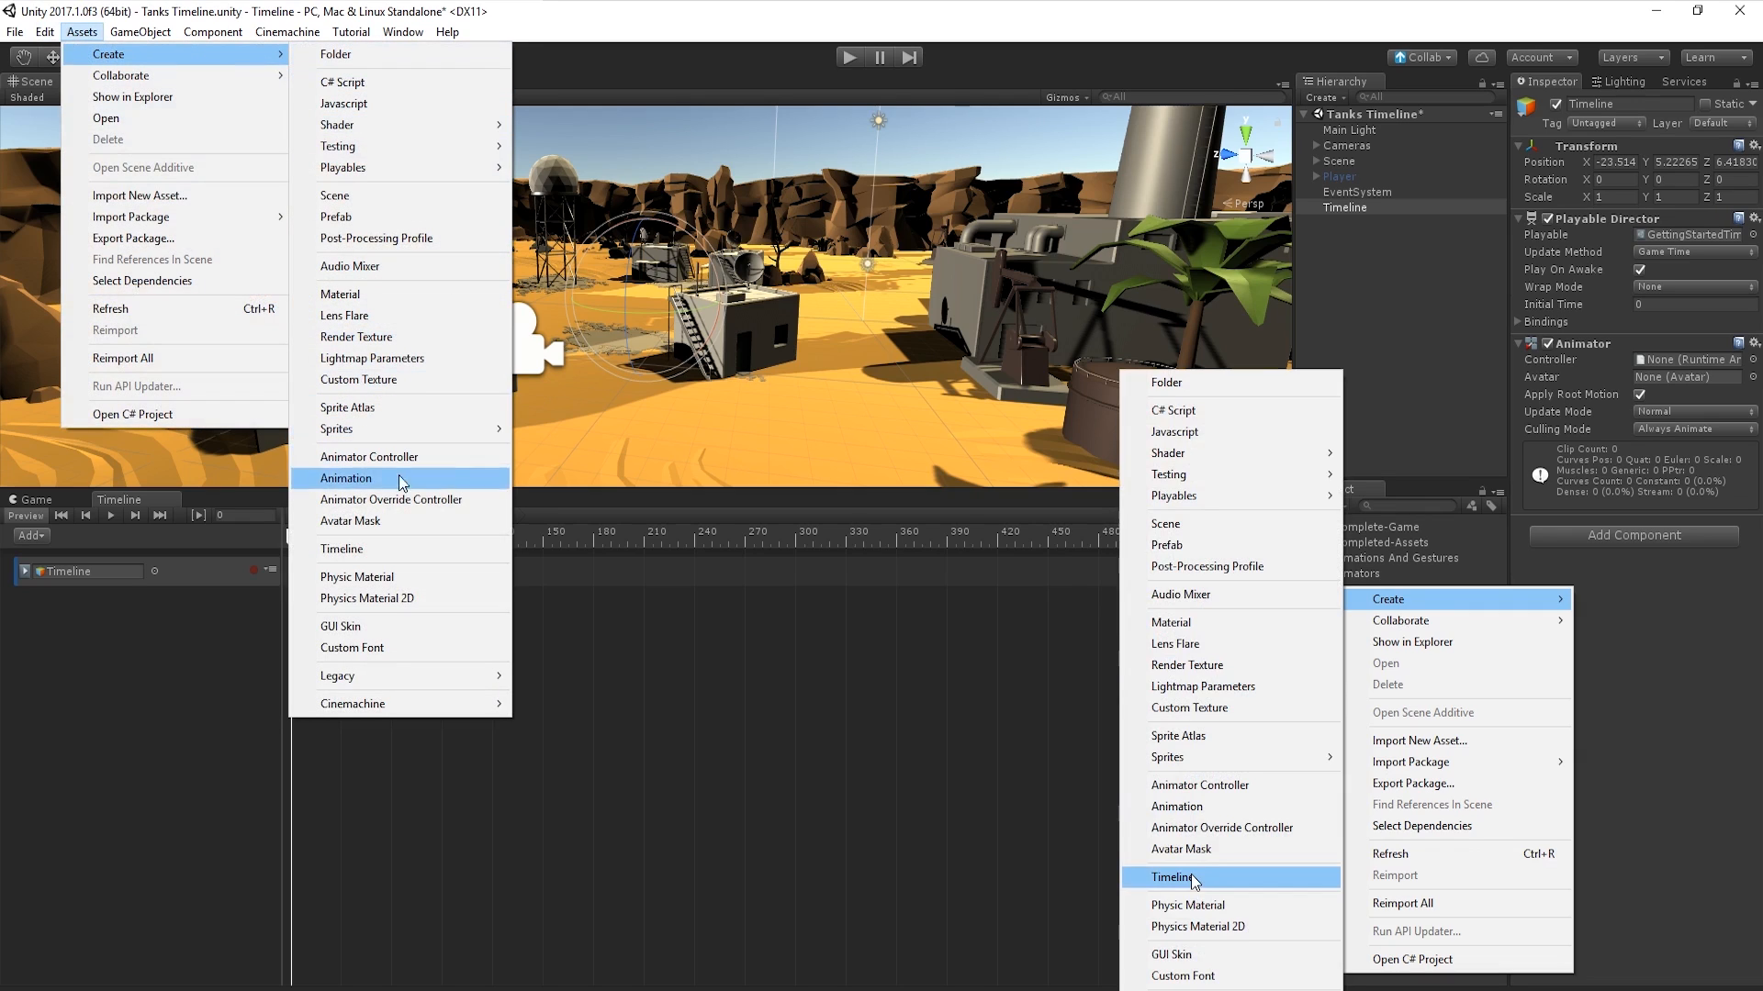
pyautogui.click(1172, 877)
pyautogui.write('Other Timeline')
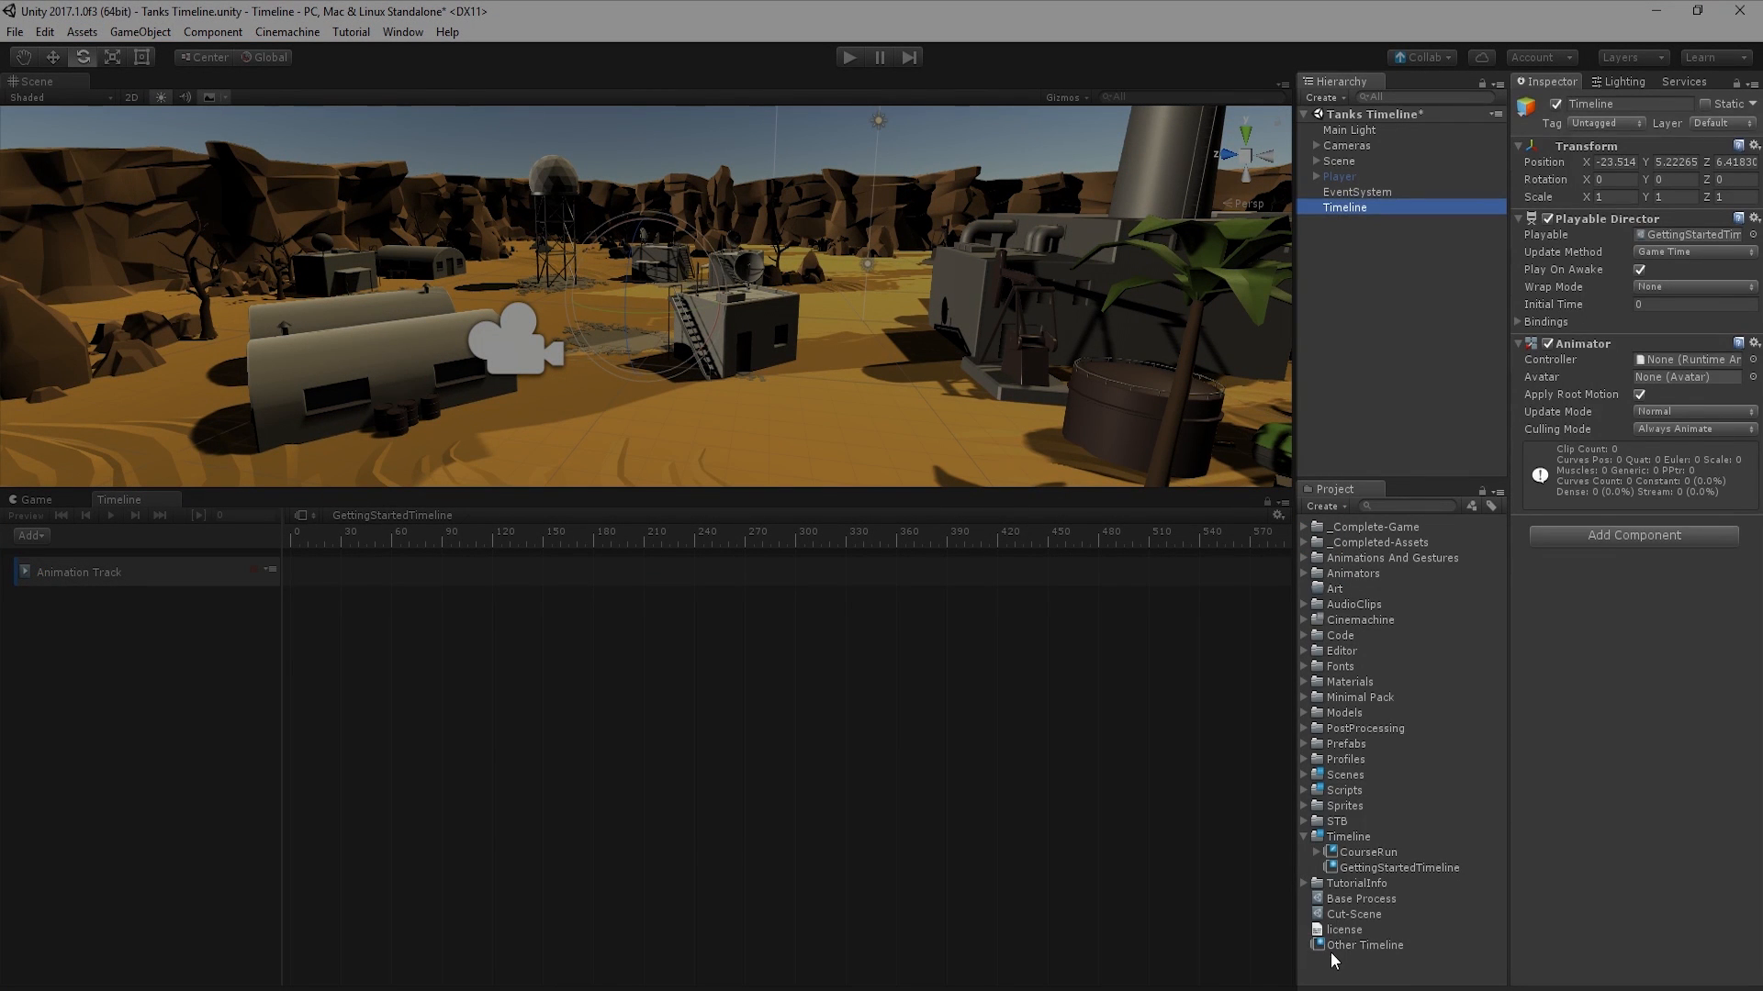
pyautogui.click(1364, 945)
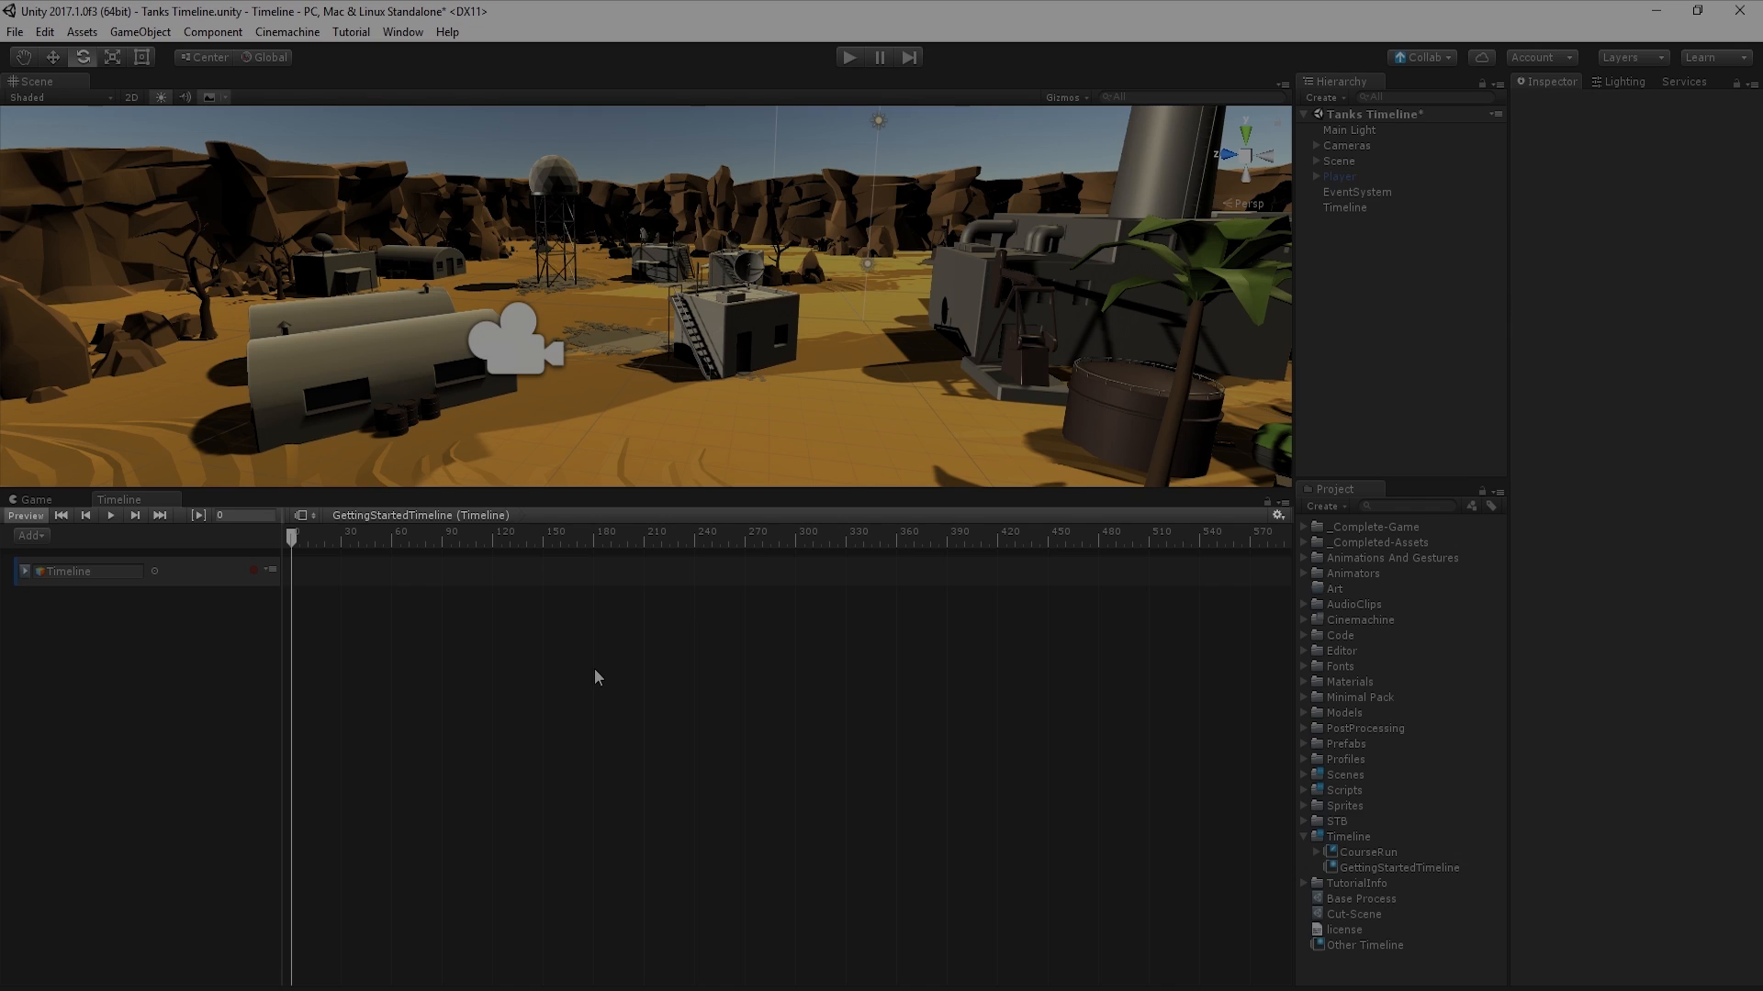
# Step: Check the Preview toggle, playback buttons and play range toggle, then show the timeline settings
pyautogui.click(25, 515)
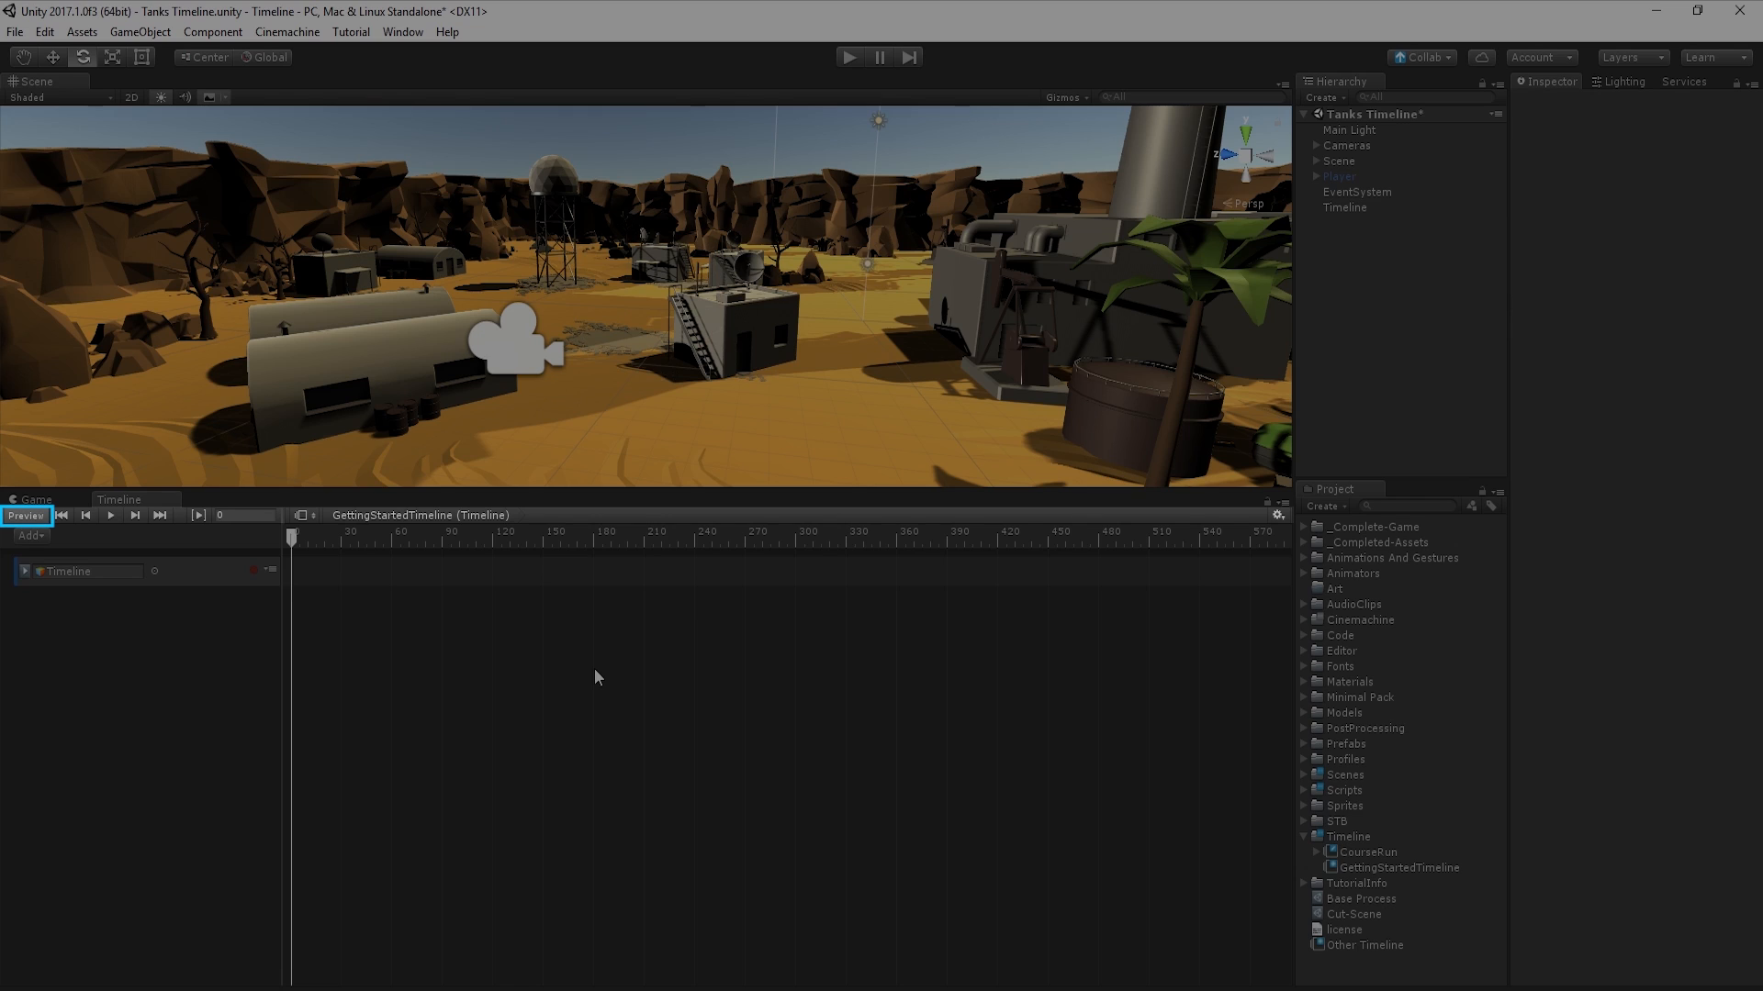
pyautogui.click(25, 515)
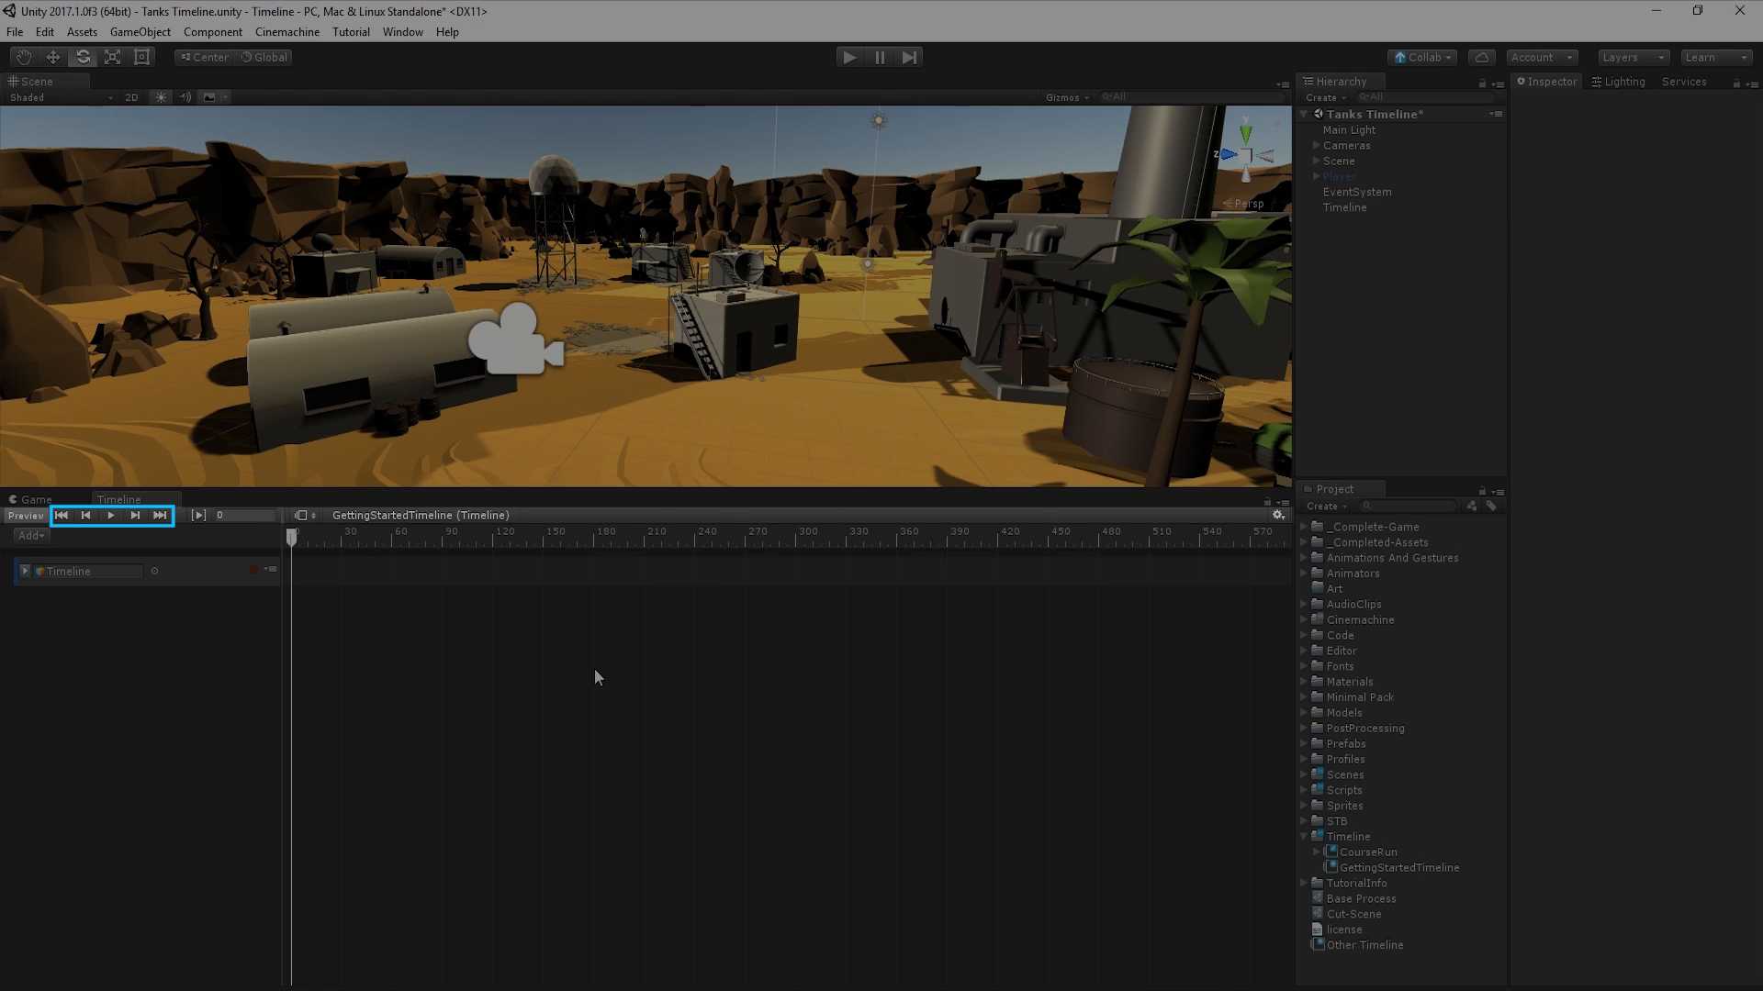
pyautogui.click(198, 515)
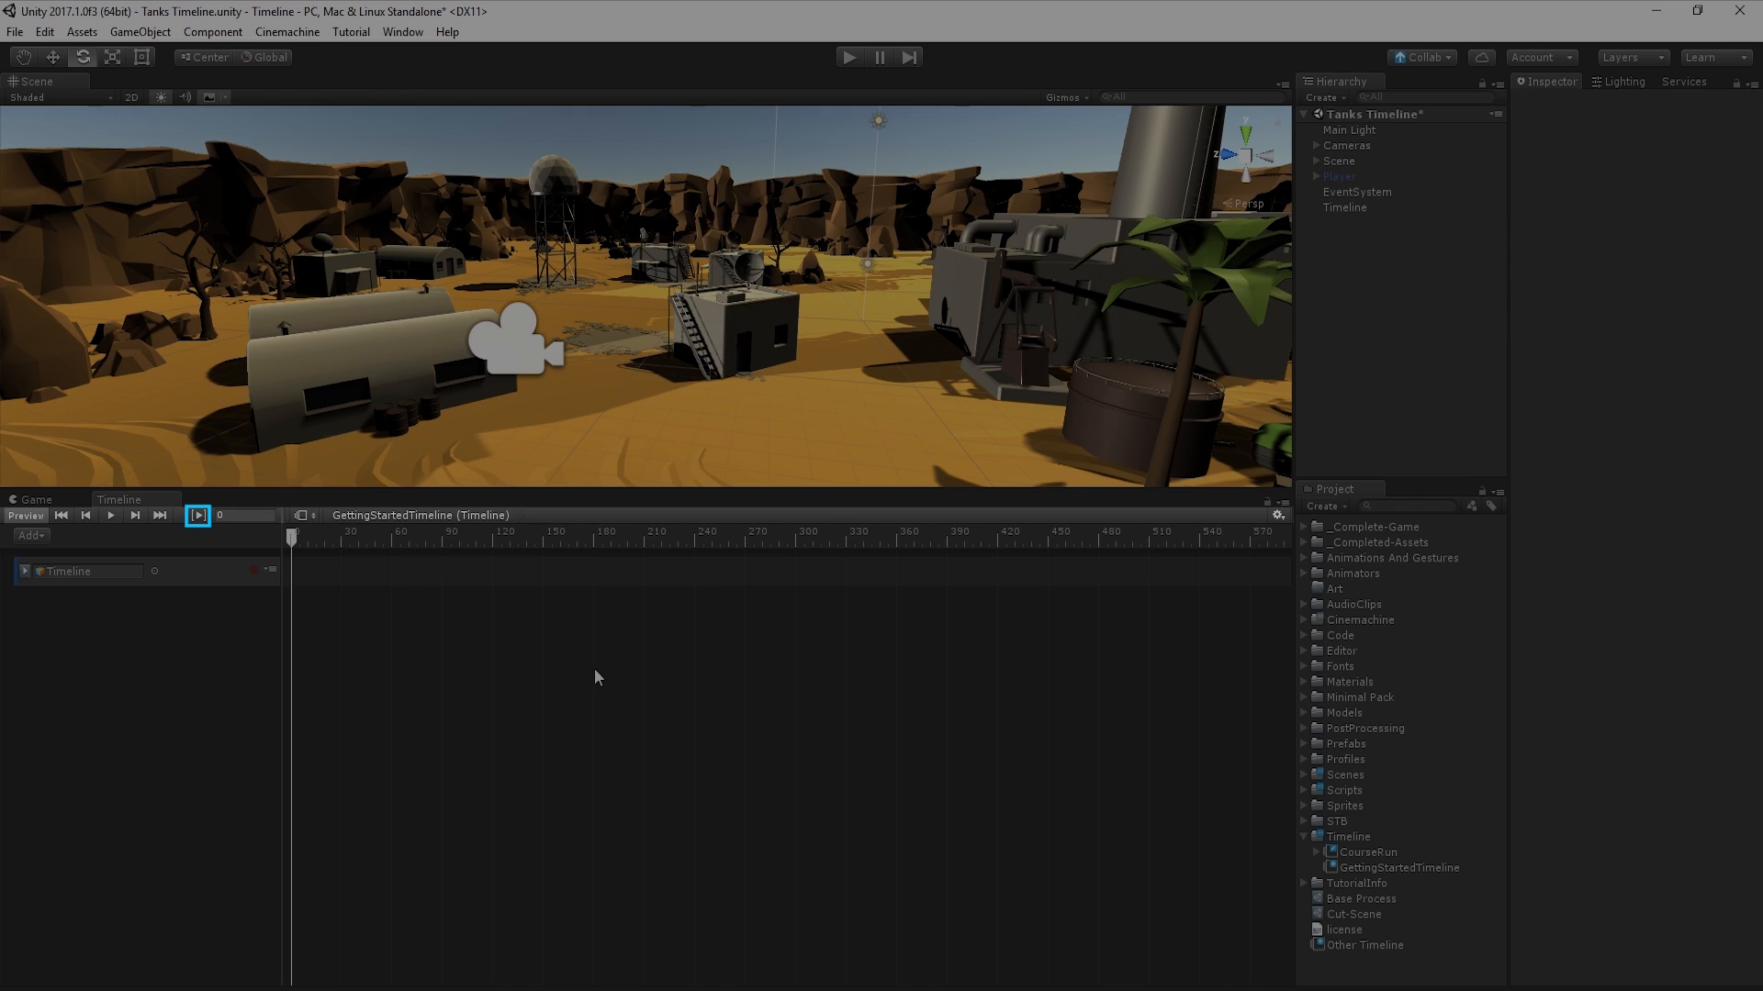
pyautogui.click(242, 515)
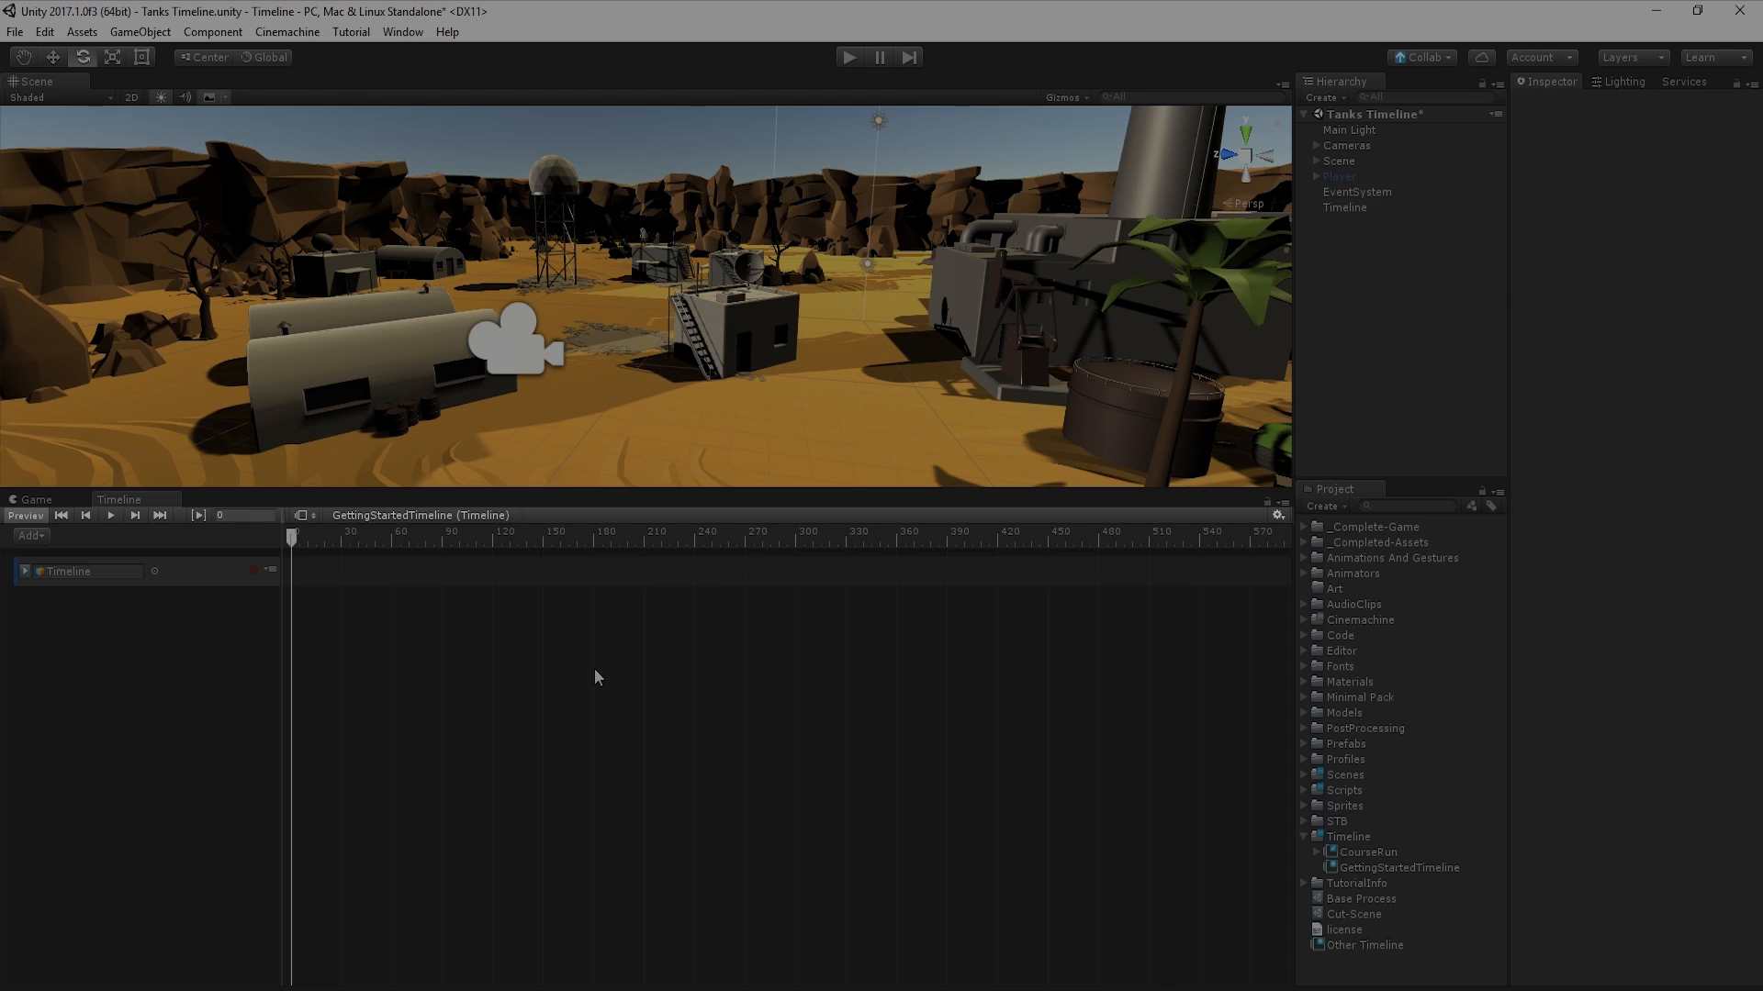
pyautogui.click(1278, 504)
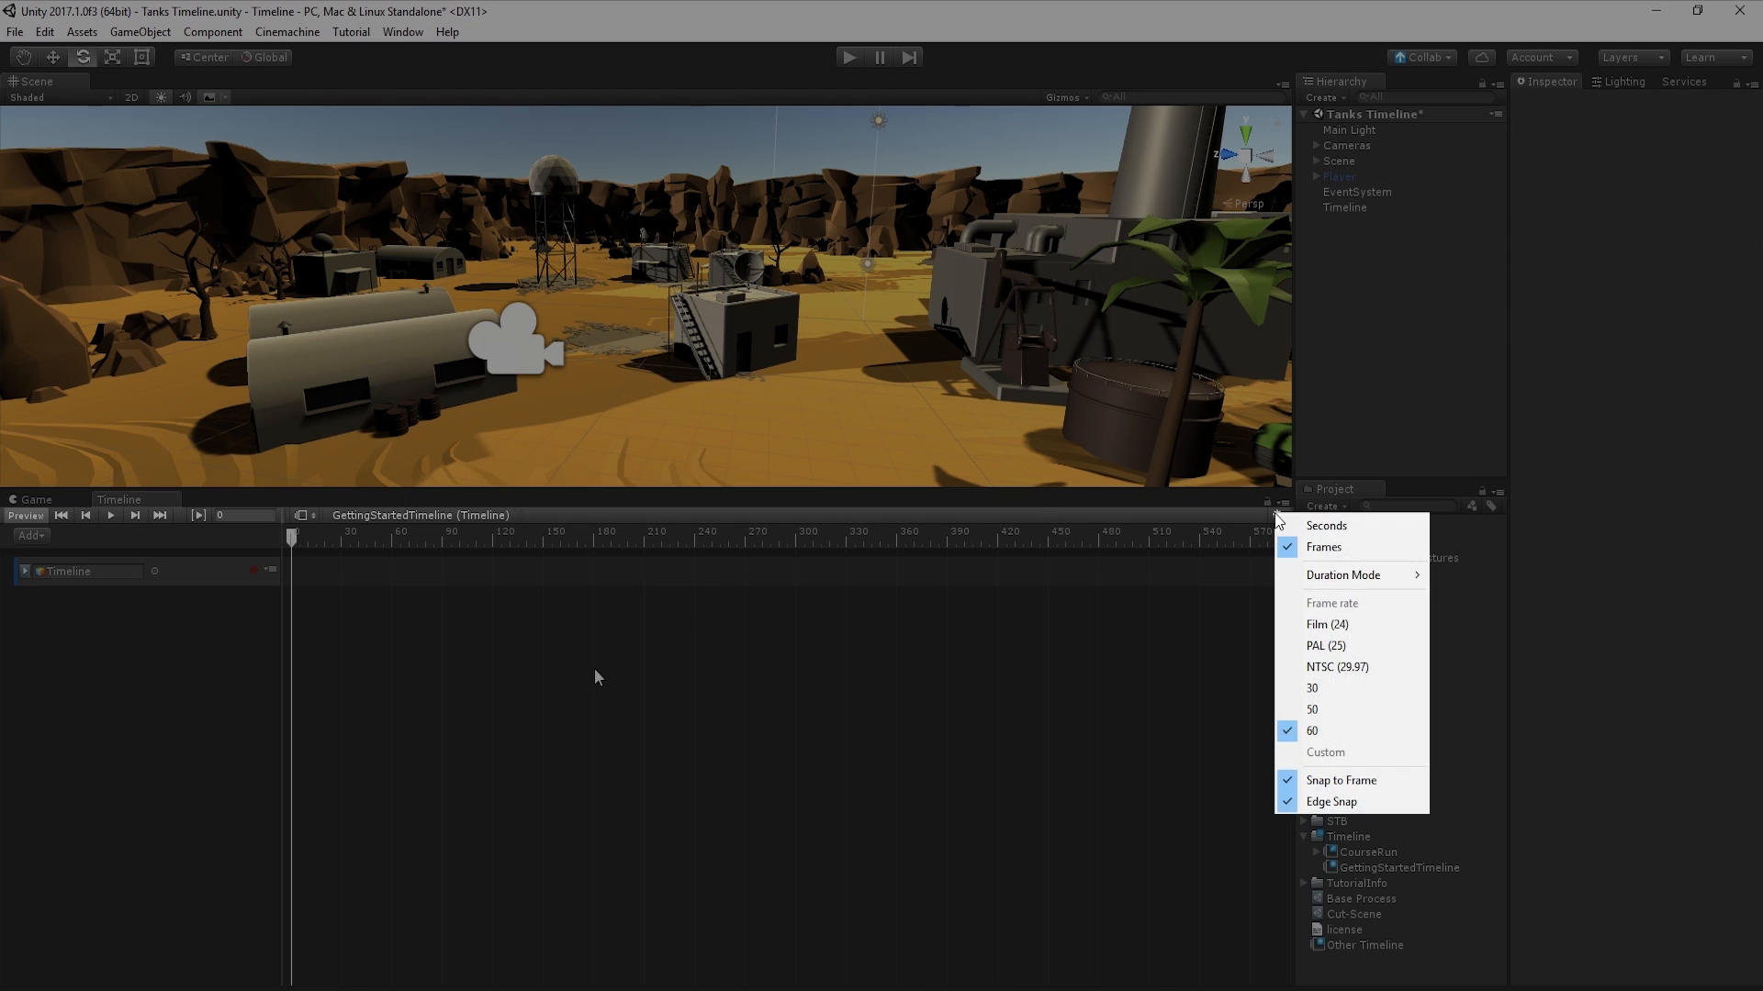
# Step: Switch the Timeline ruler to seconds and list the addable track types
pyautogui.click(1276, 515)
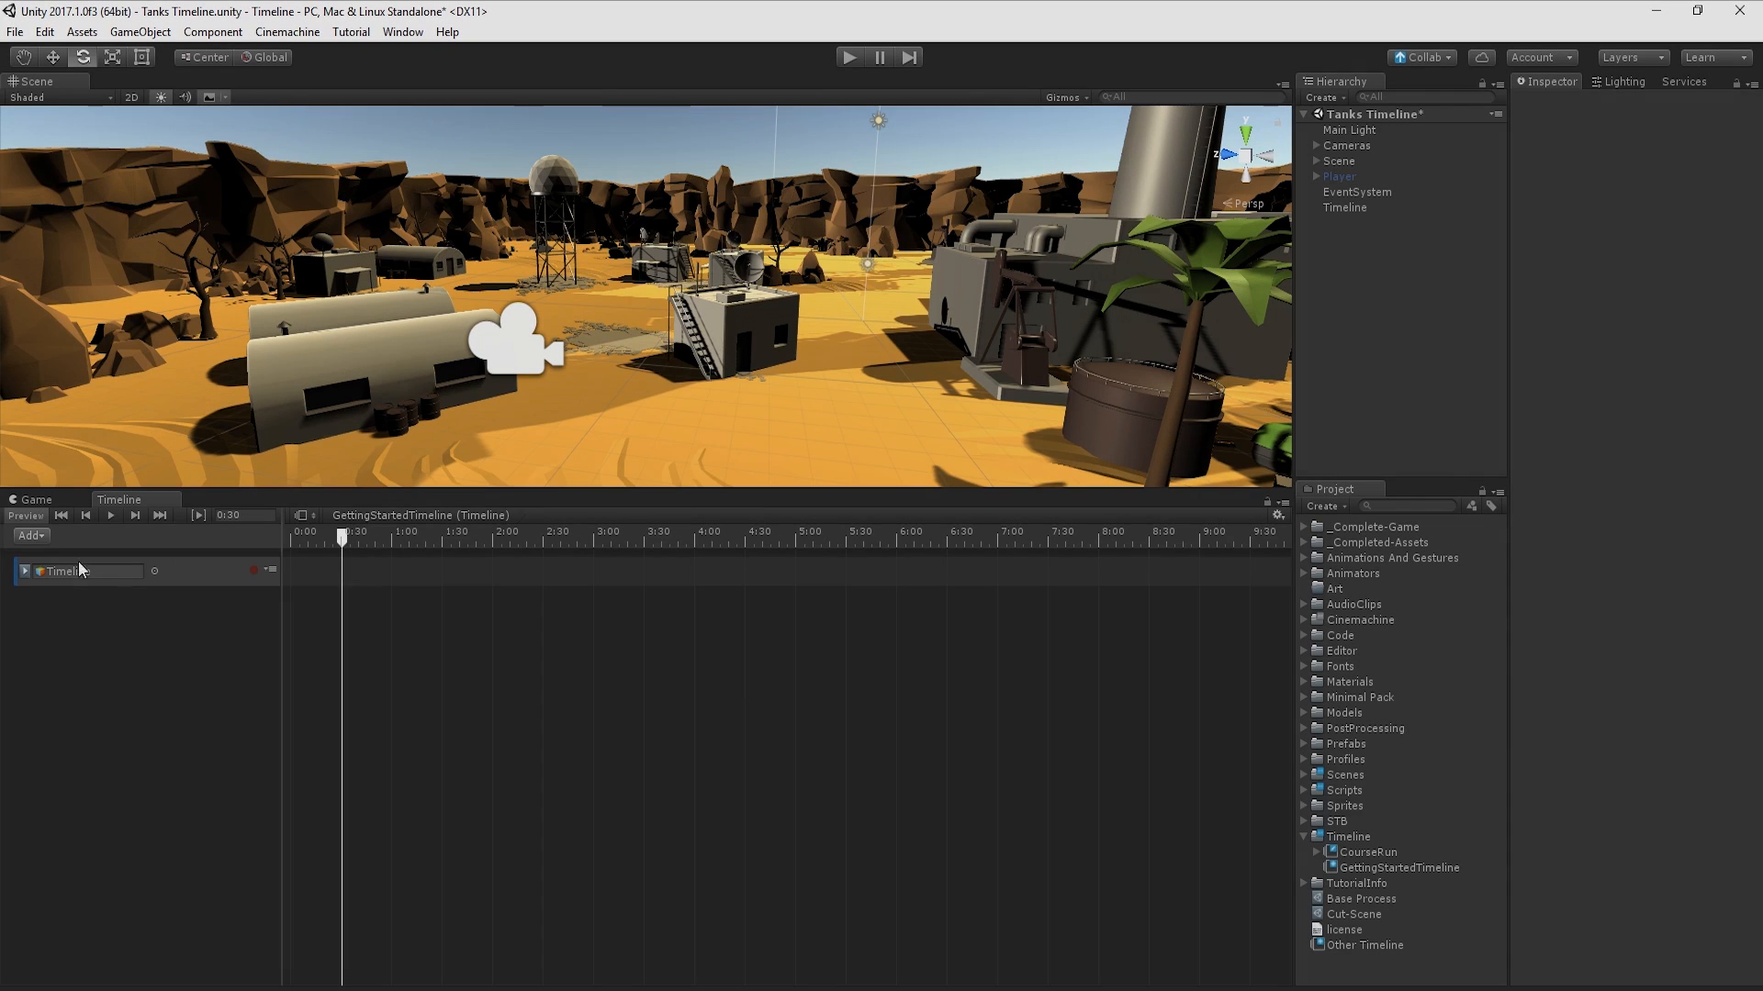
pyautogui.click(29, 535)
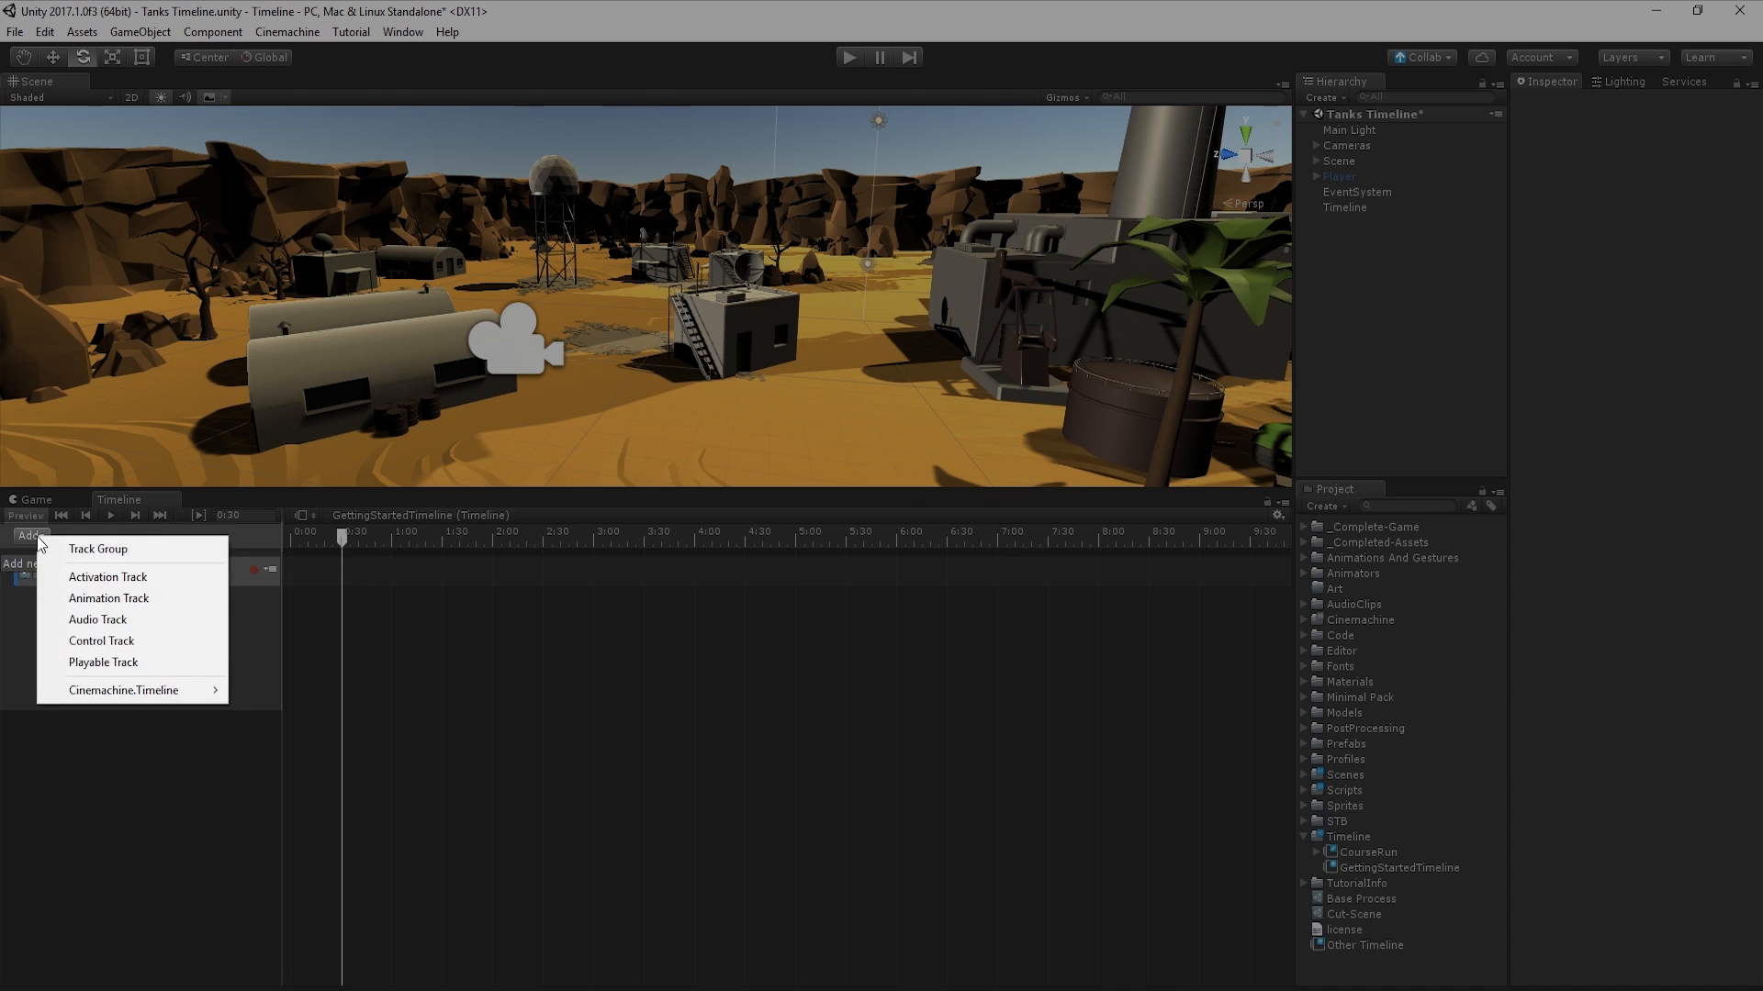